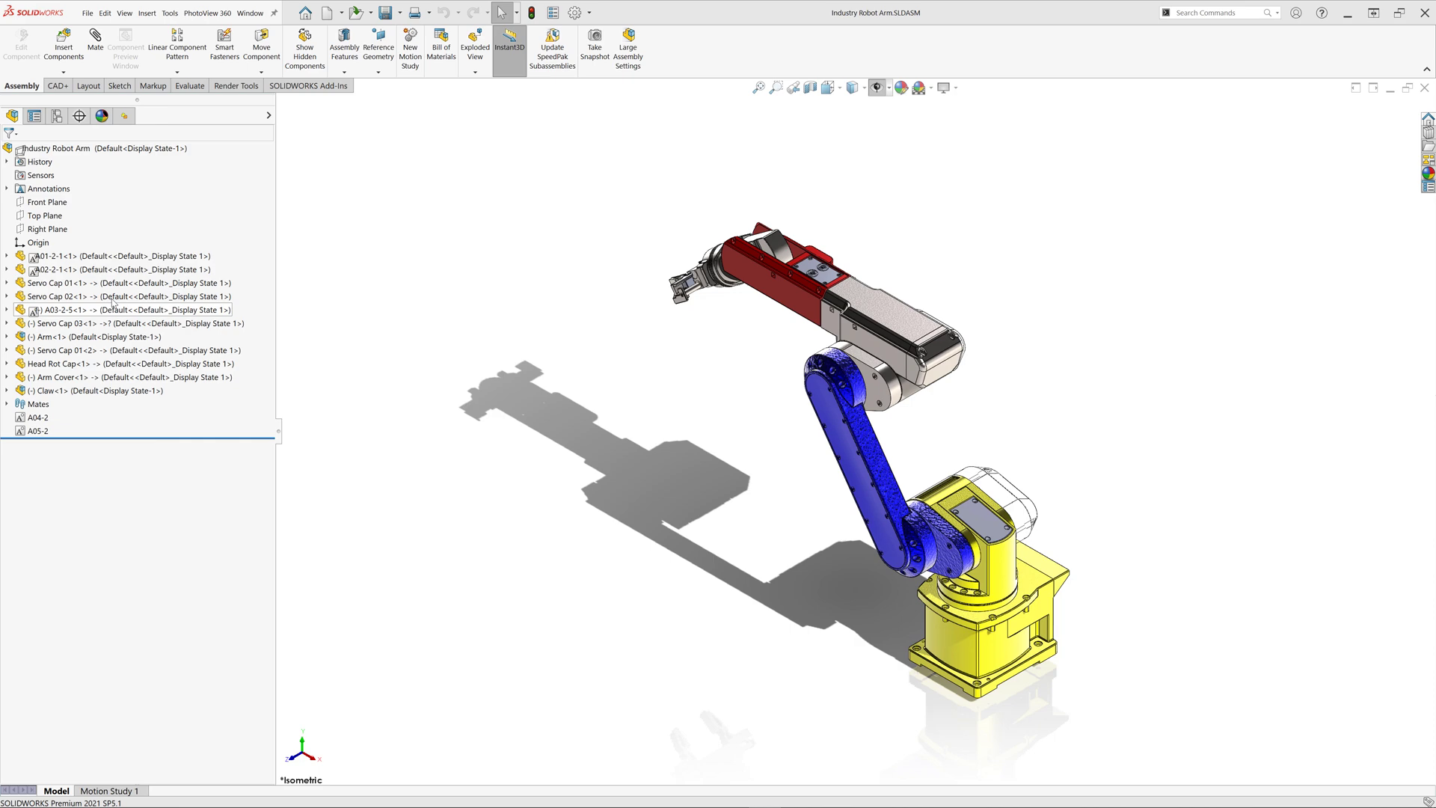
- Open Servo Cap 02 on its own and view its custom properties
left_click(100, 296)
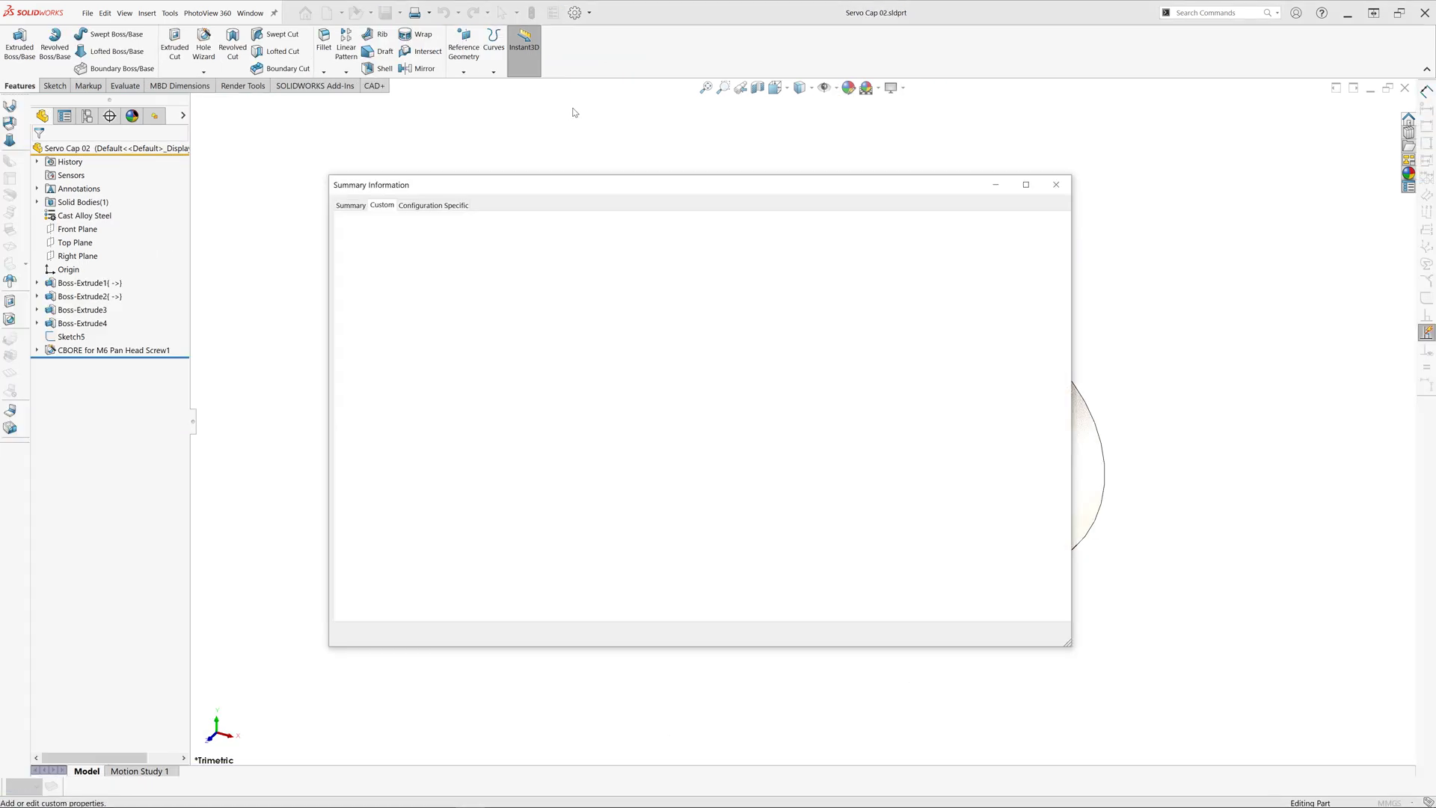
left_click(382, 205)
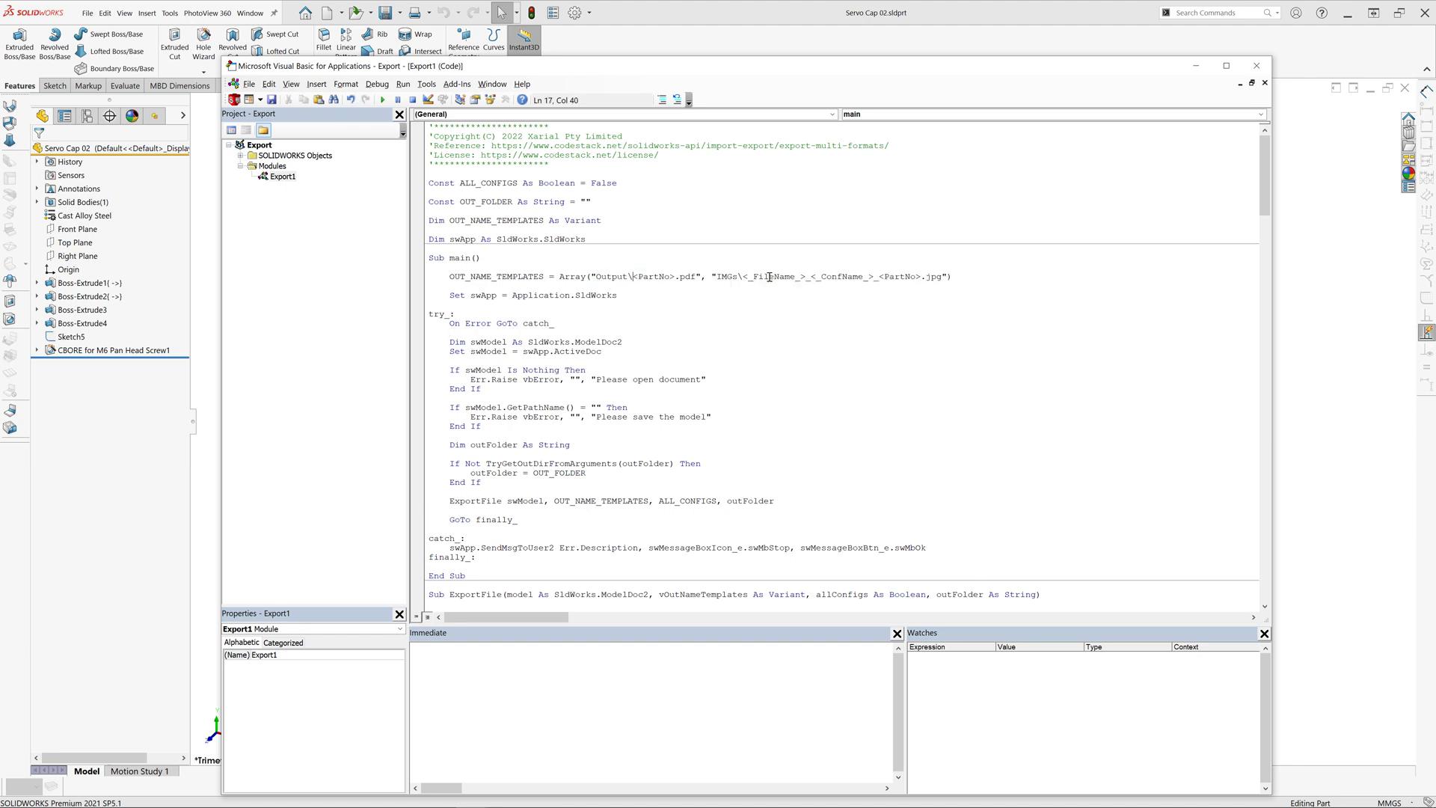
- Inspect the OUT_NAME_TEMPLATES line in the Export macro code
left_click(672, 277)
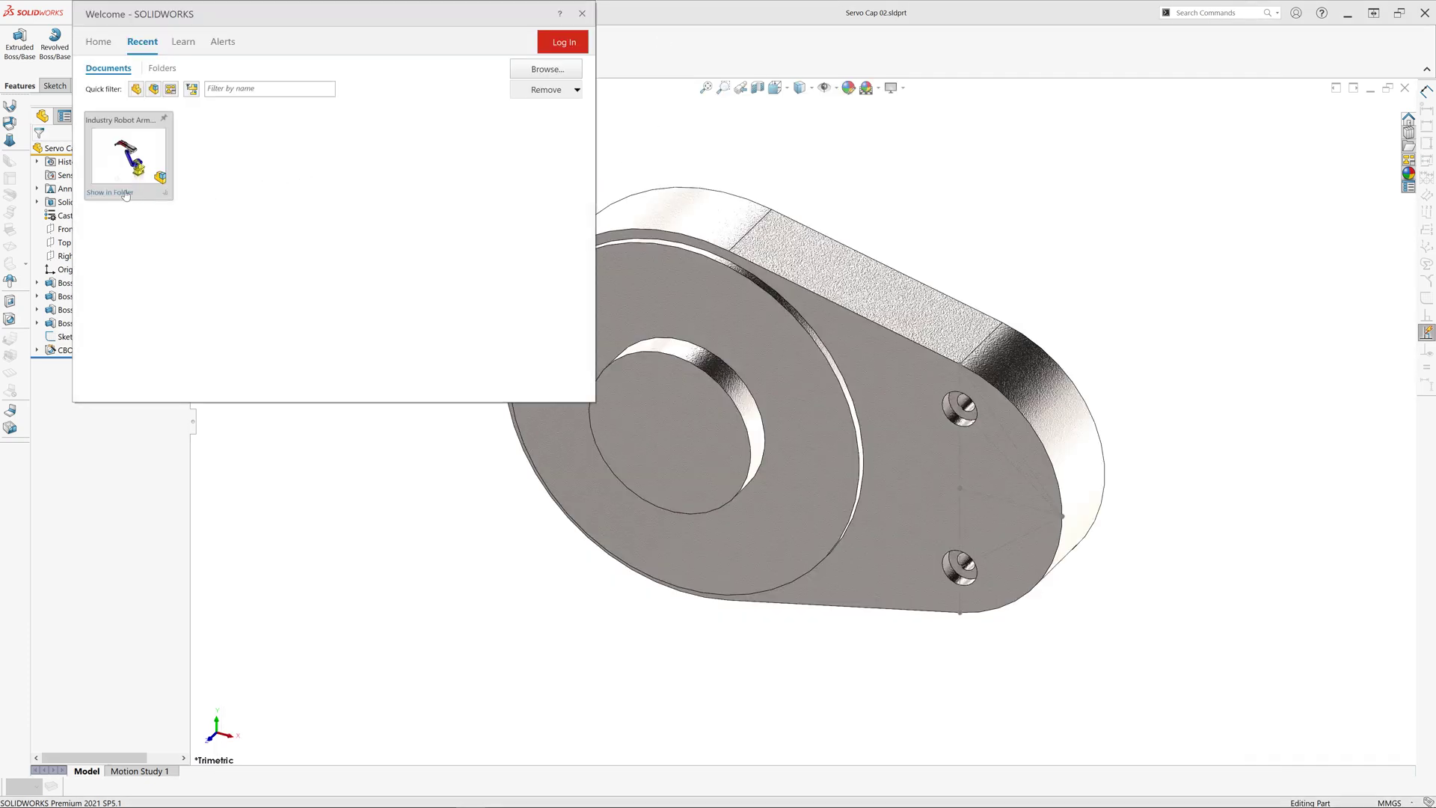
- Check the Output folder for SC-02-A STEP, STL and X_T files, then return to the assembly
left_click(110, 193)
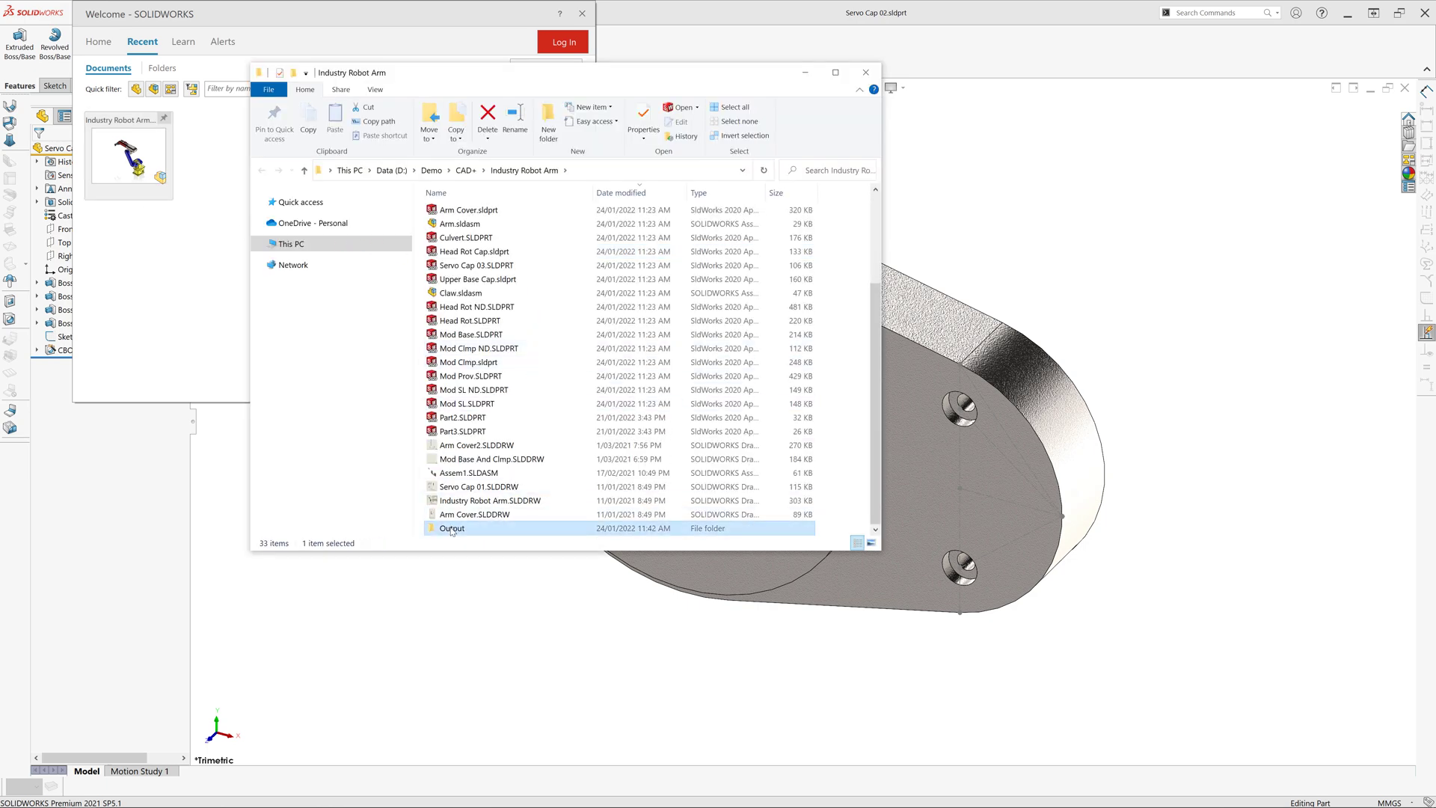
double_click(451, 528)
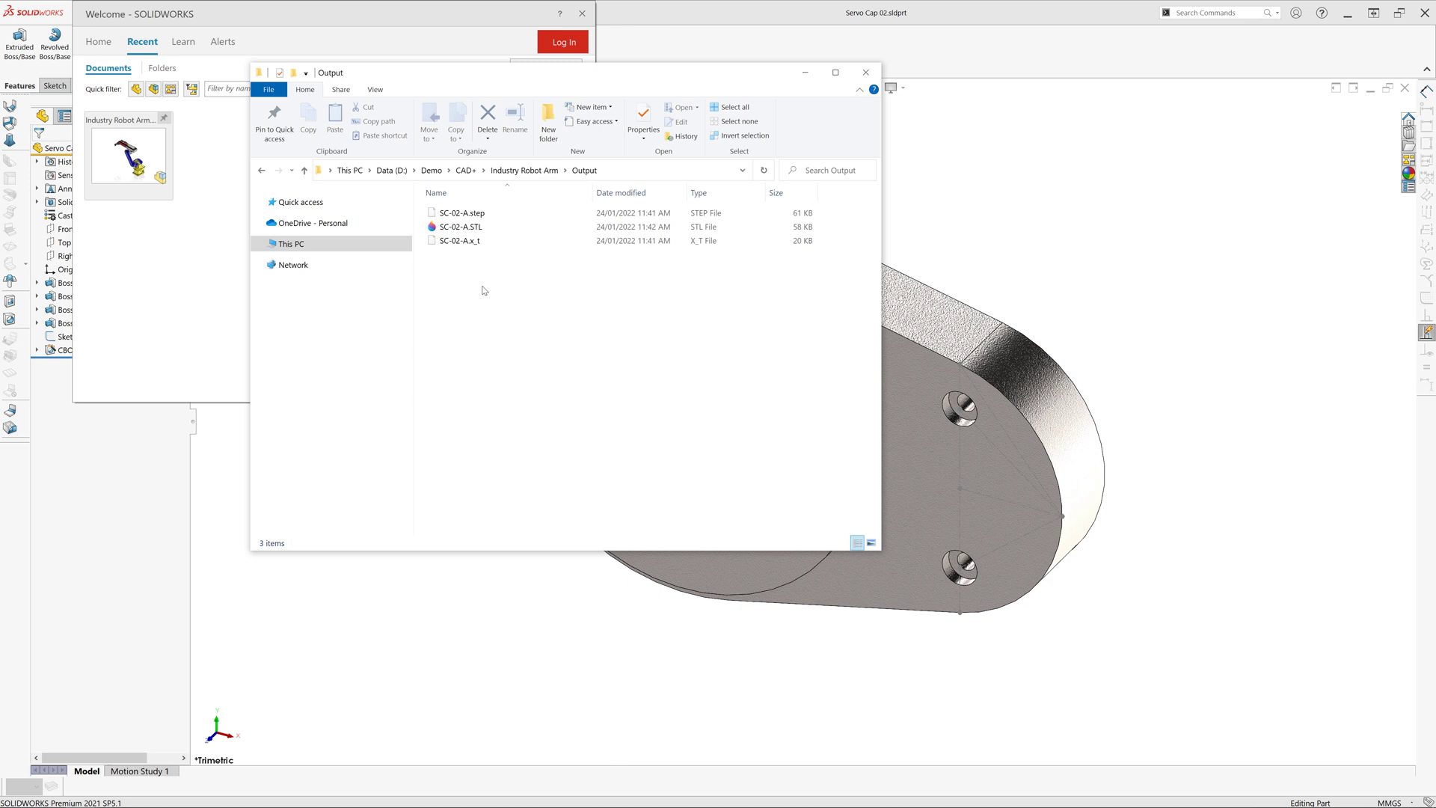
left_click(865, 72)
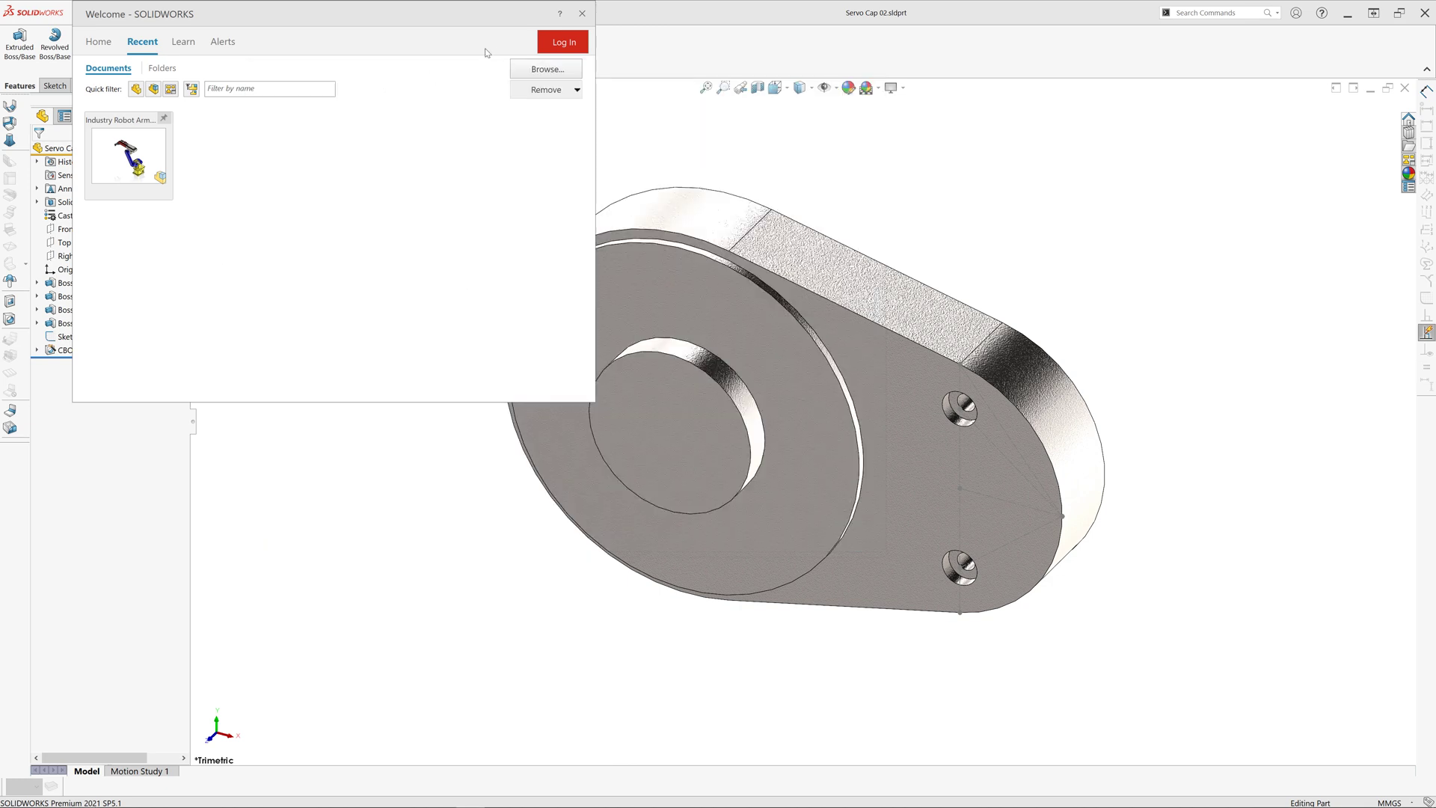
left_click(580, 13)
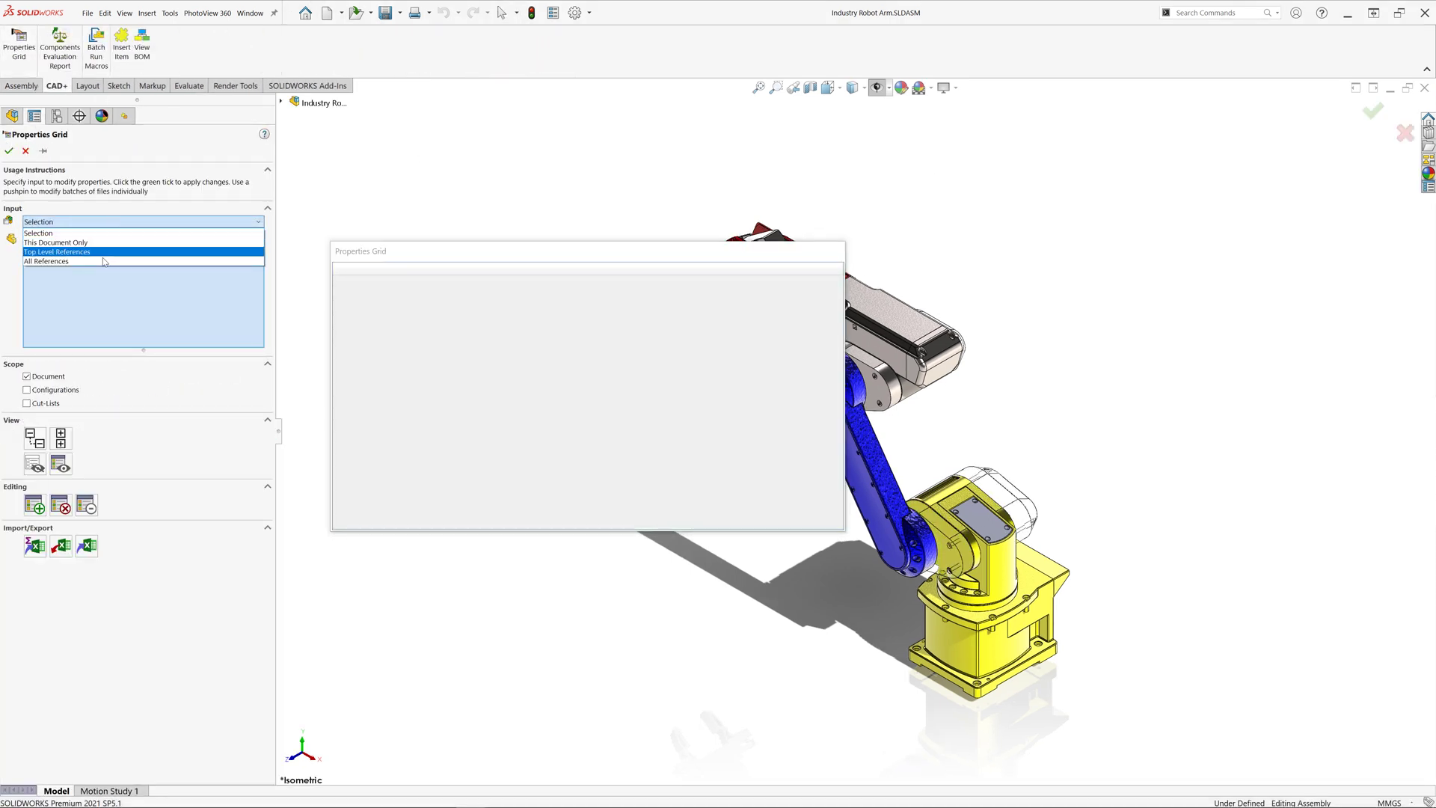
left_click(47, 260)
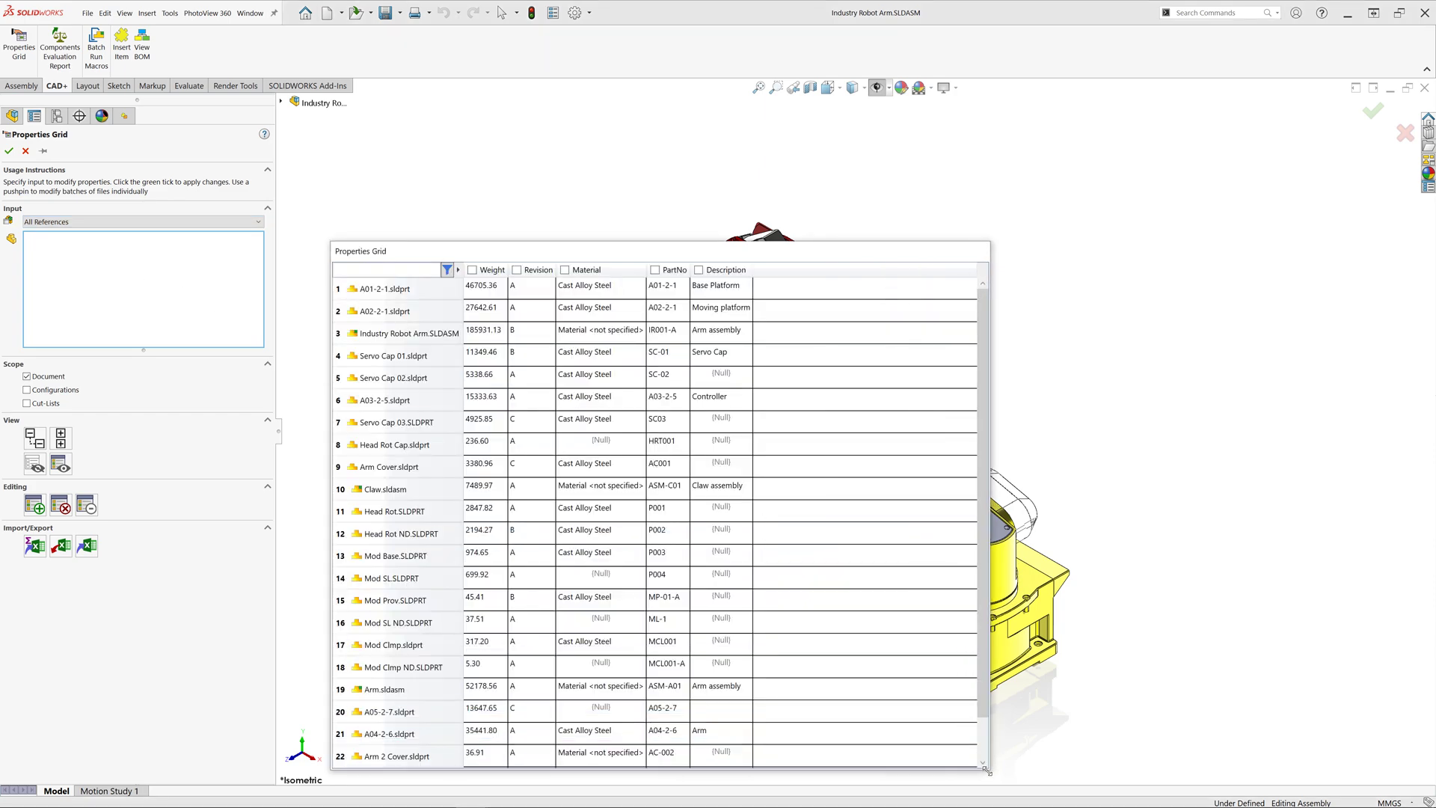
mouse_move(680, 509)
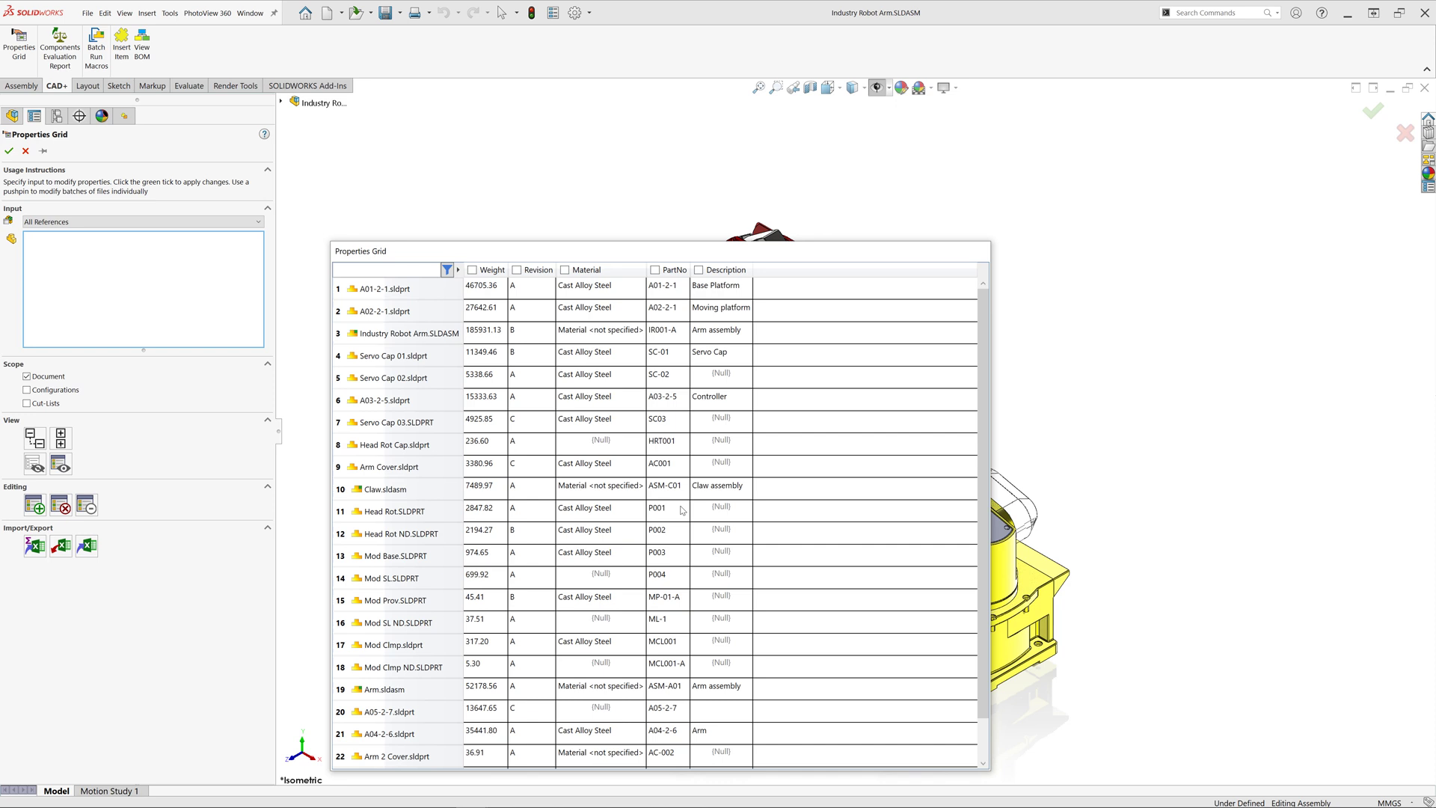
left_click(1403, 133)
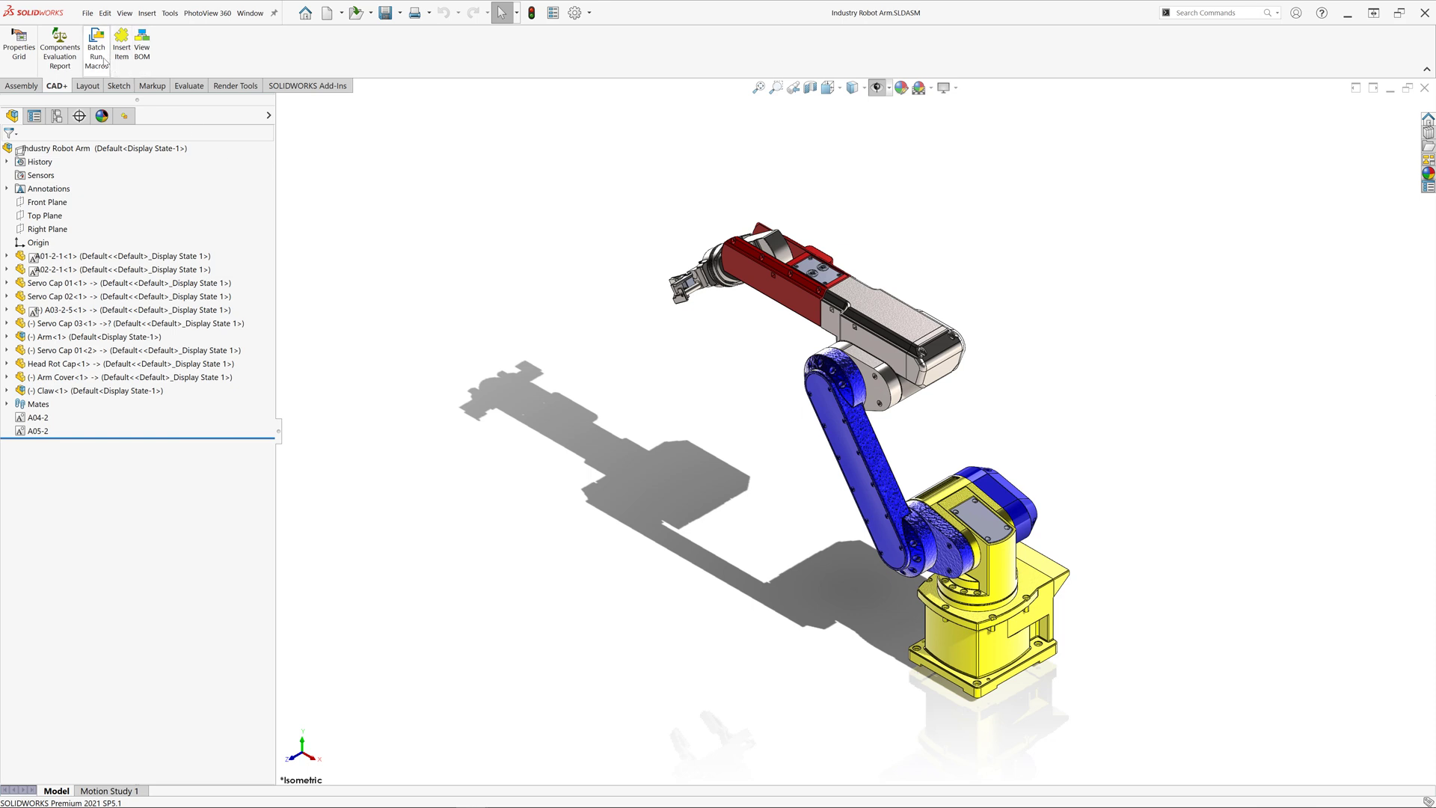
- Start a Batch+ job for the assembly with assembly documents deselected from the input
left_click(96, 44)
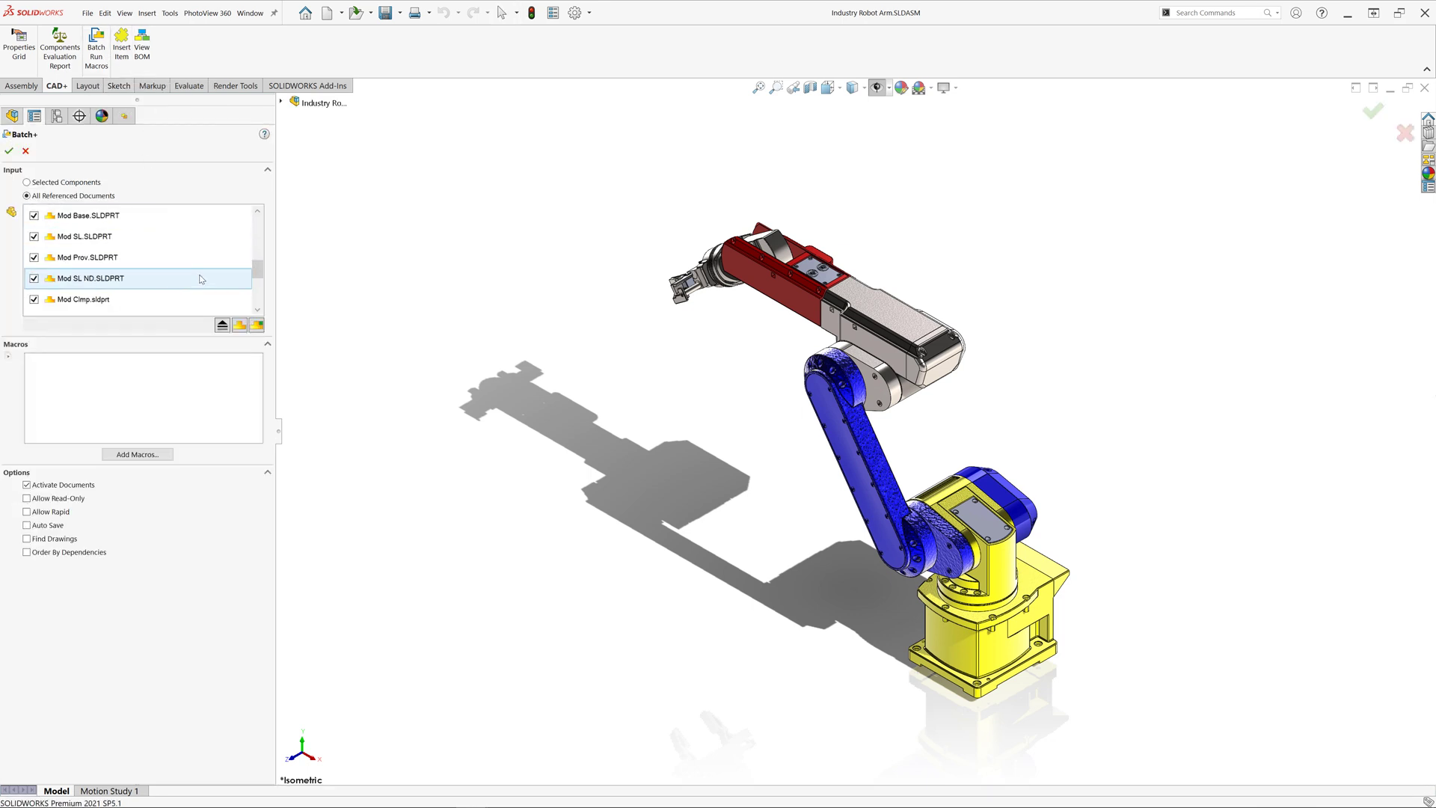
left_click(221, 324)
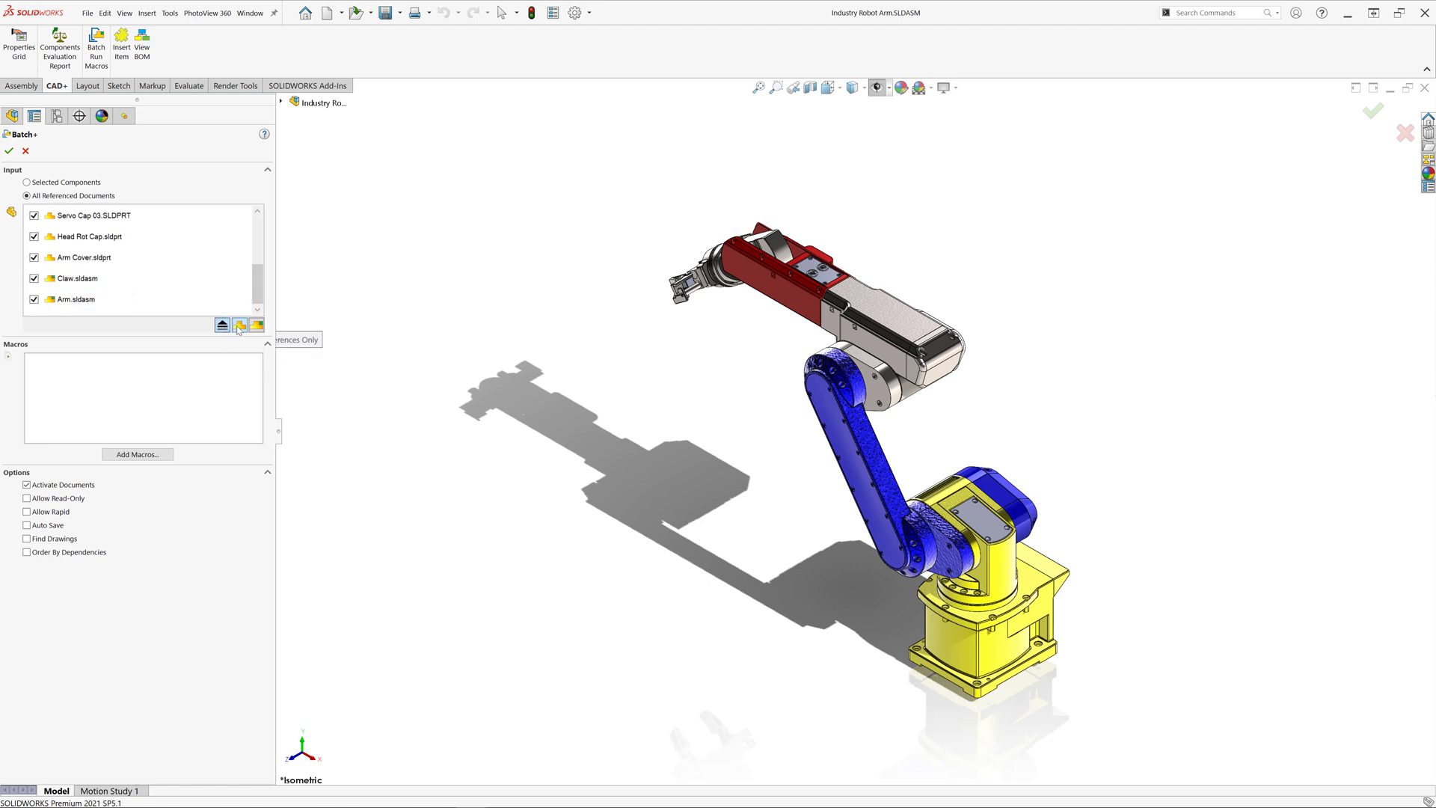
left_click(257, 324)
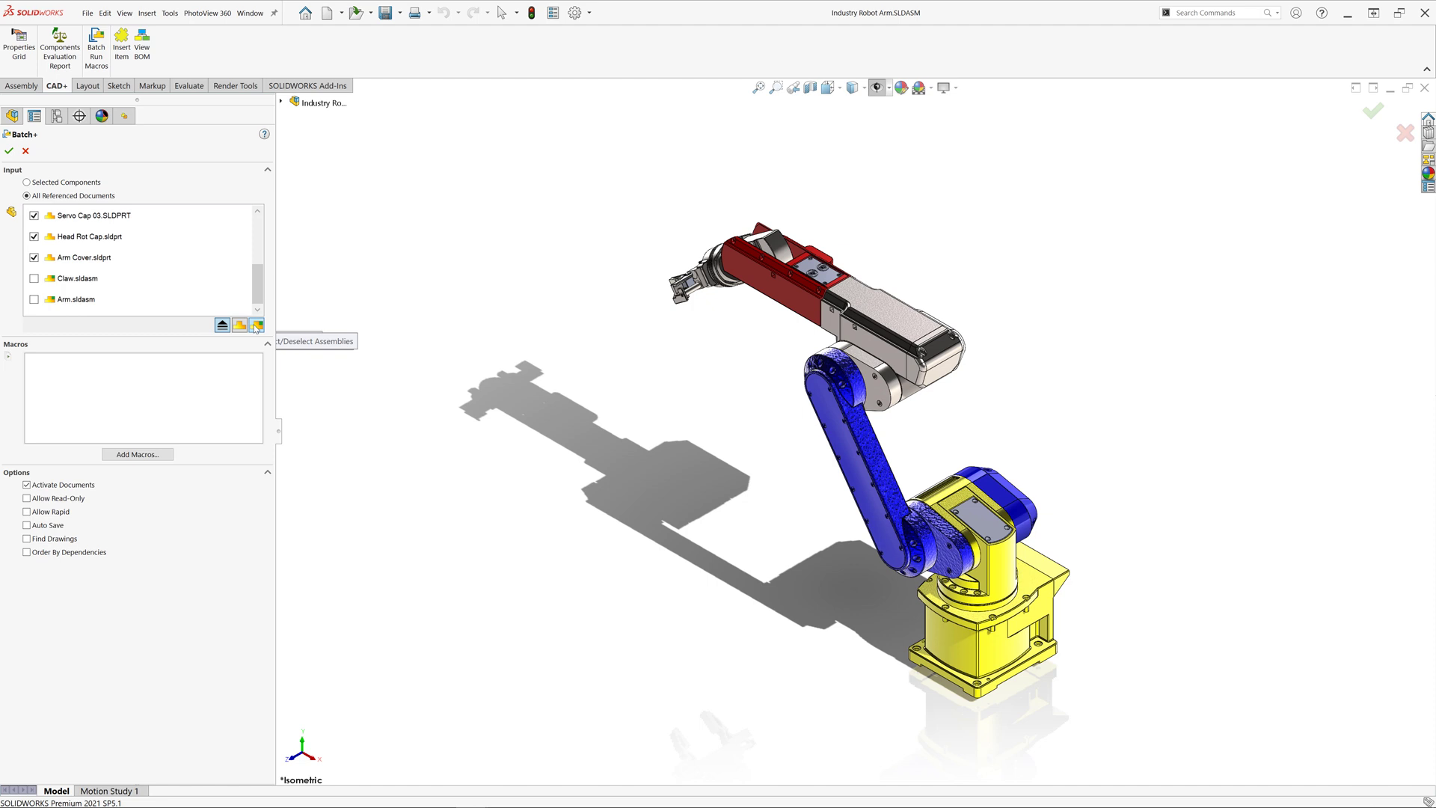
- Switch input to Selected Components and pick parts such as A01-2-1 from the flyout tree
left_click(137, 278)
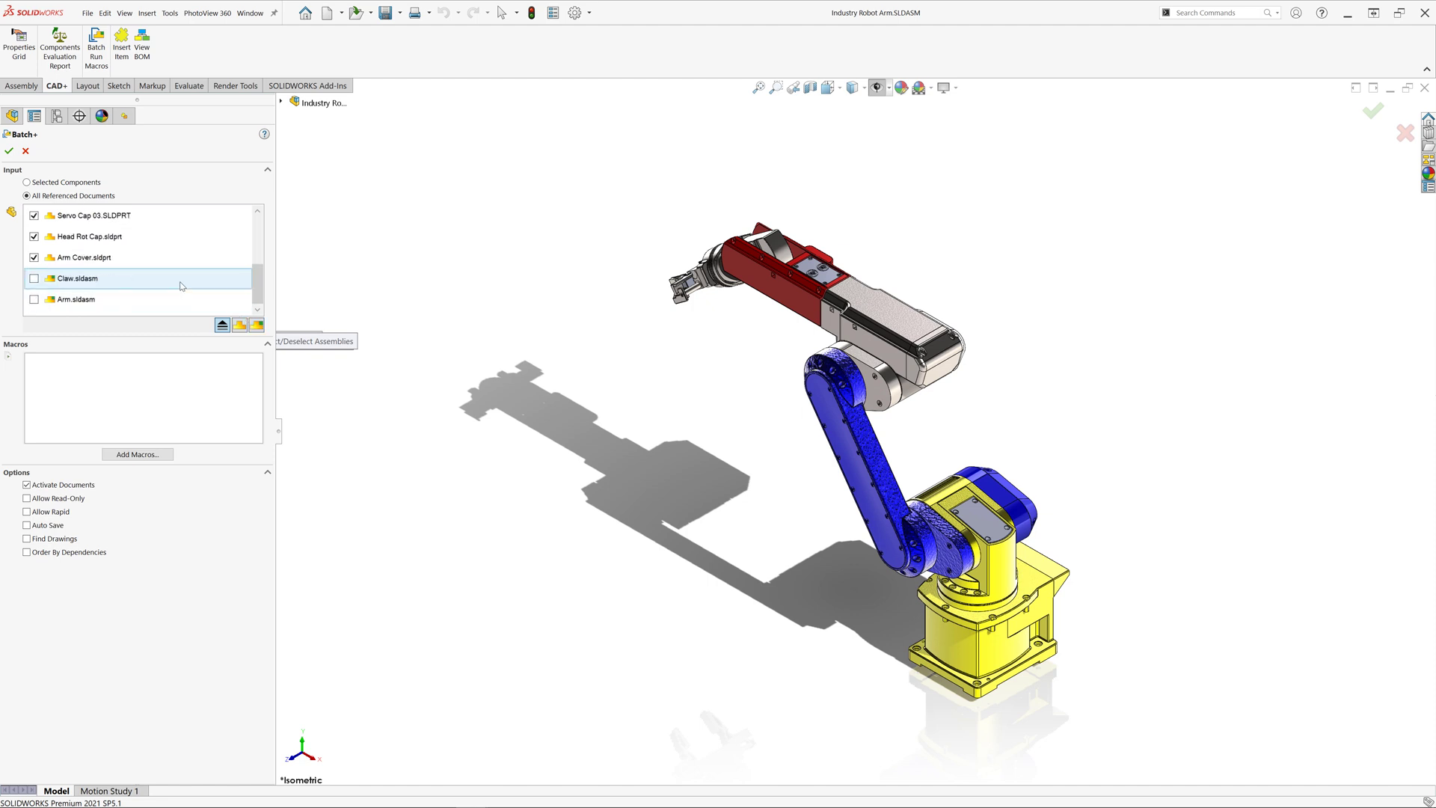
left_click(26, 182)
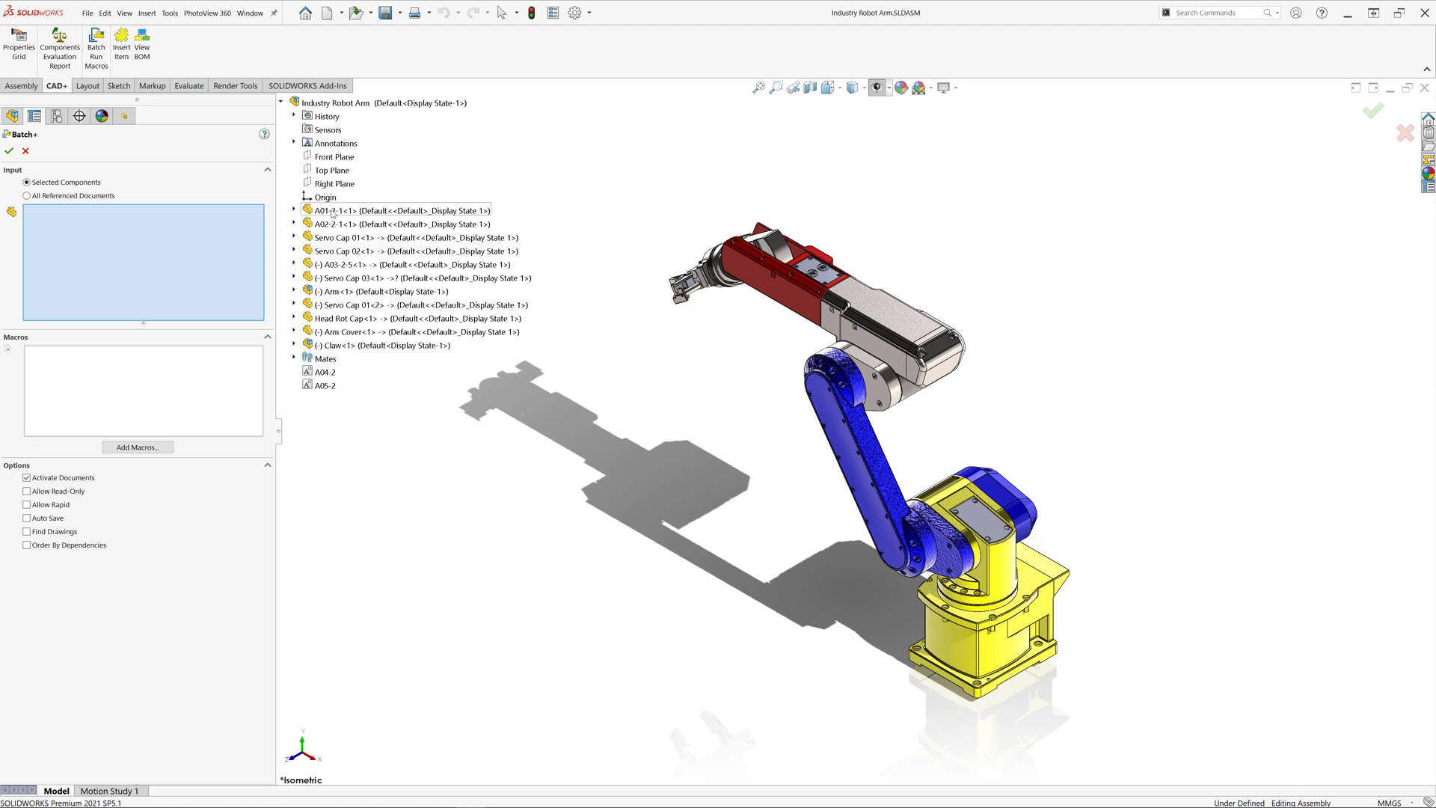
left_click(365, 225)
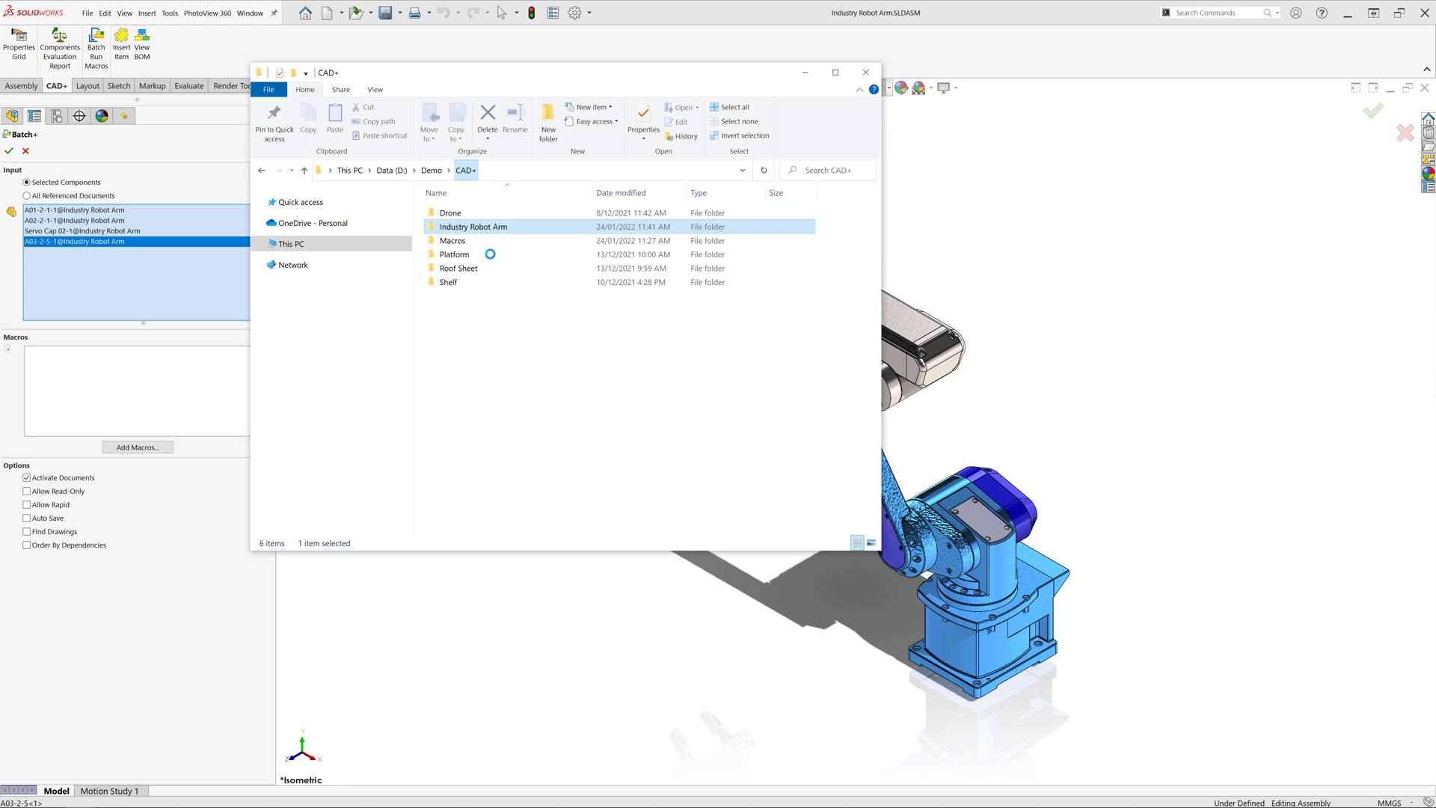
- Run Export.swp from the Macros folder on the four parts and confirm none failed
double_click(452, 239)
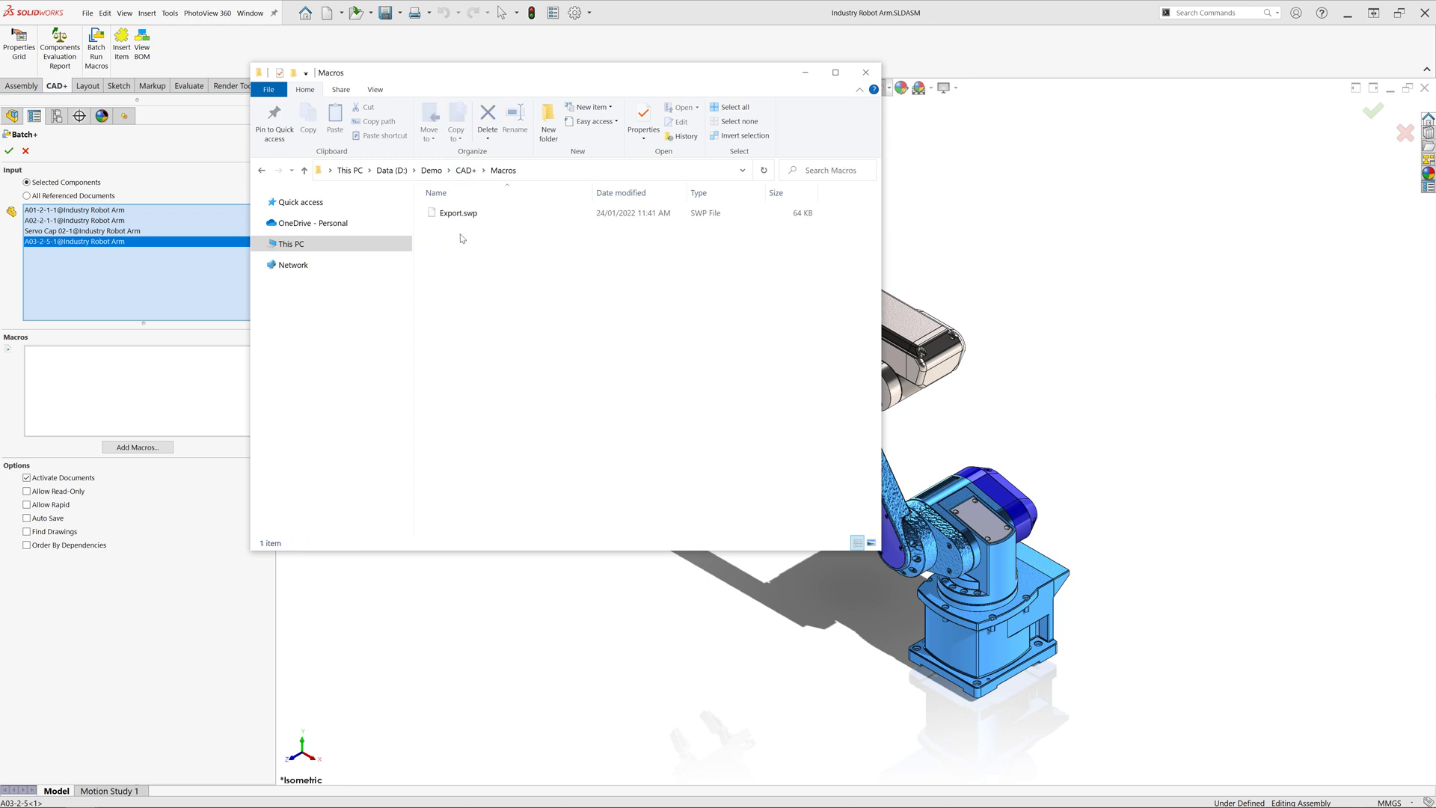
left_click(458, 212)
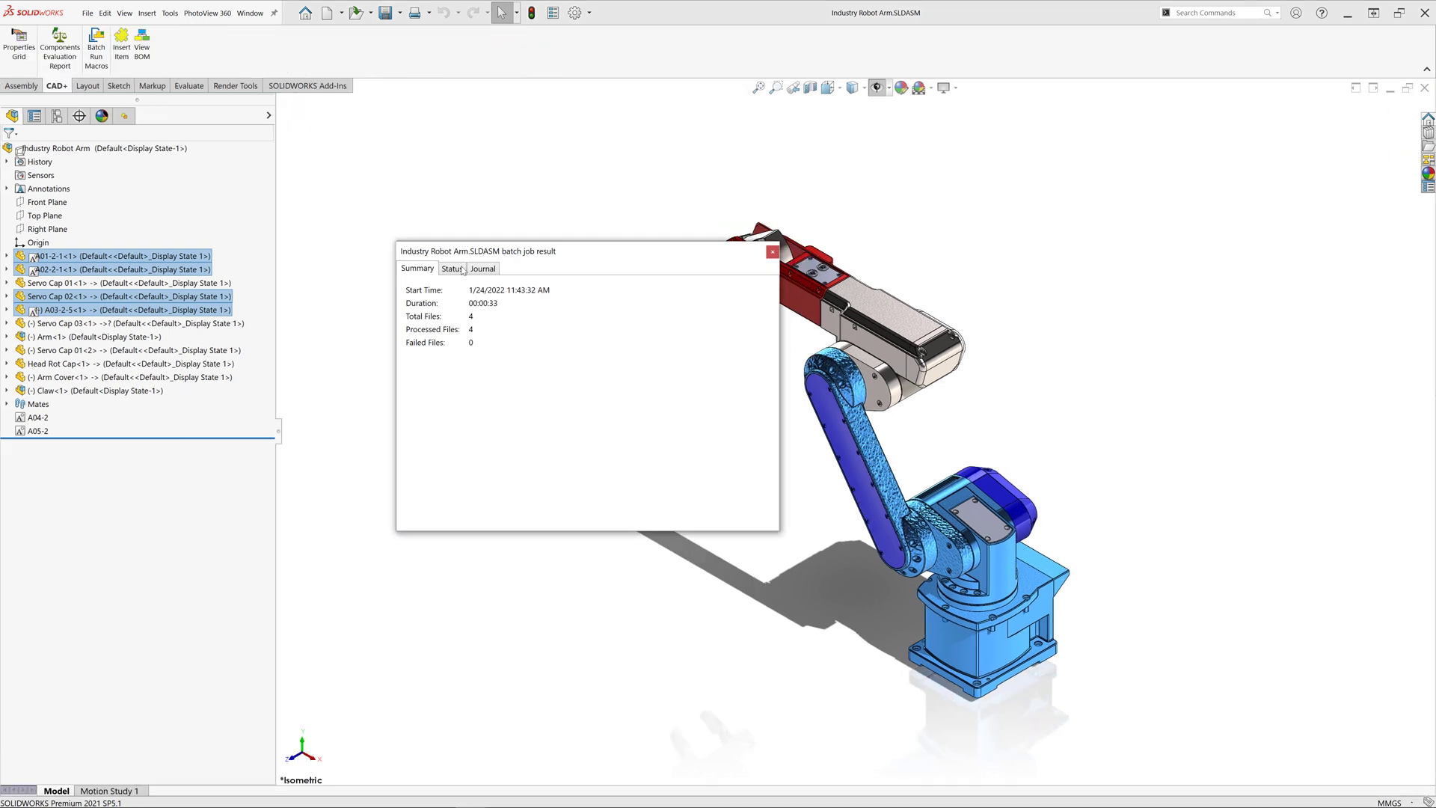
left_click(451, 268)
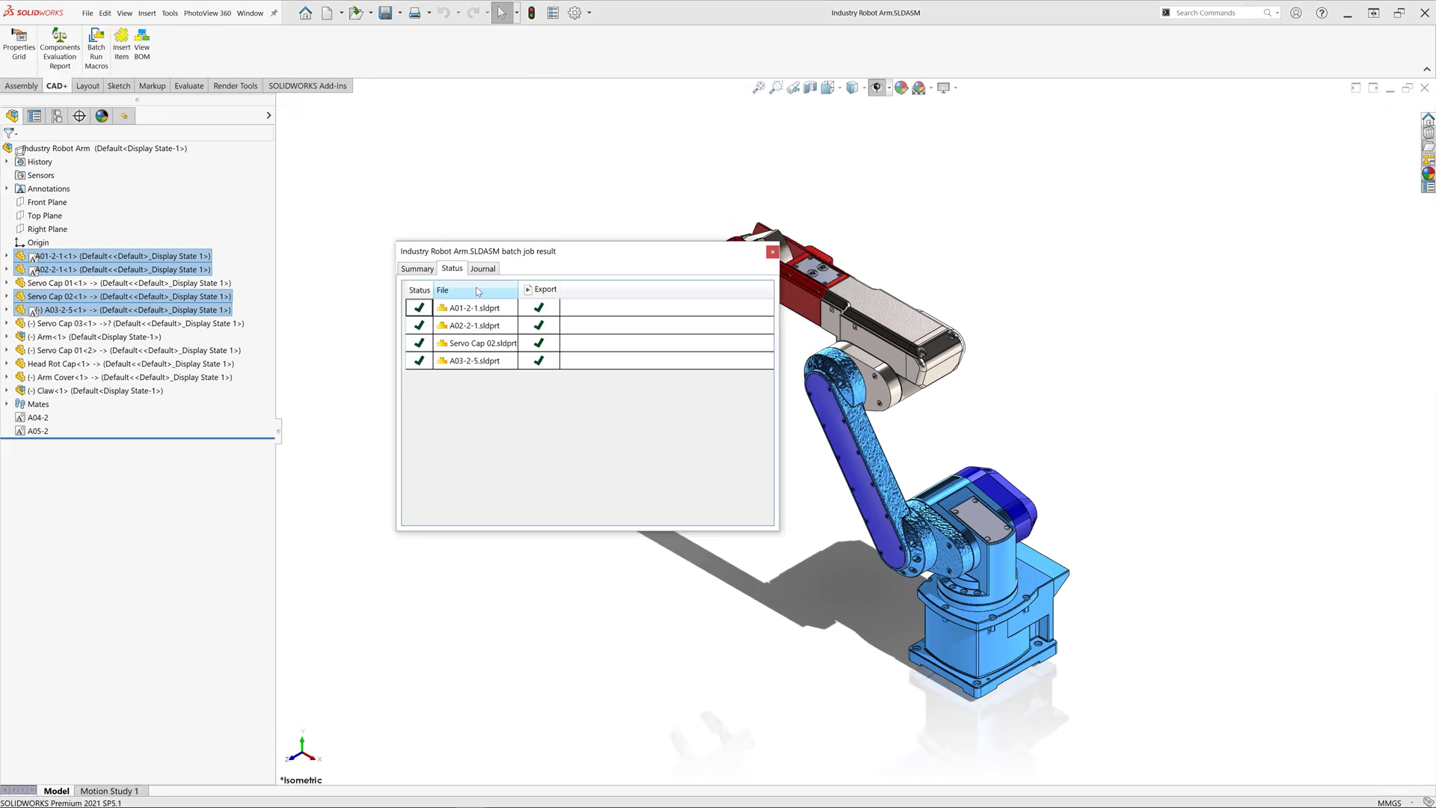
left_click(481, 267)
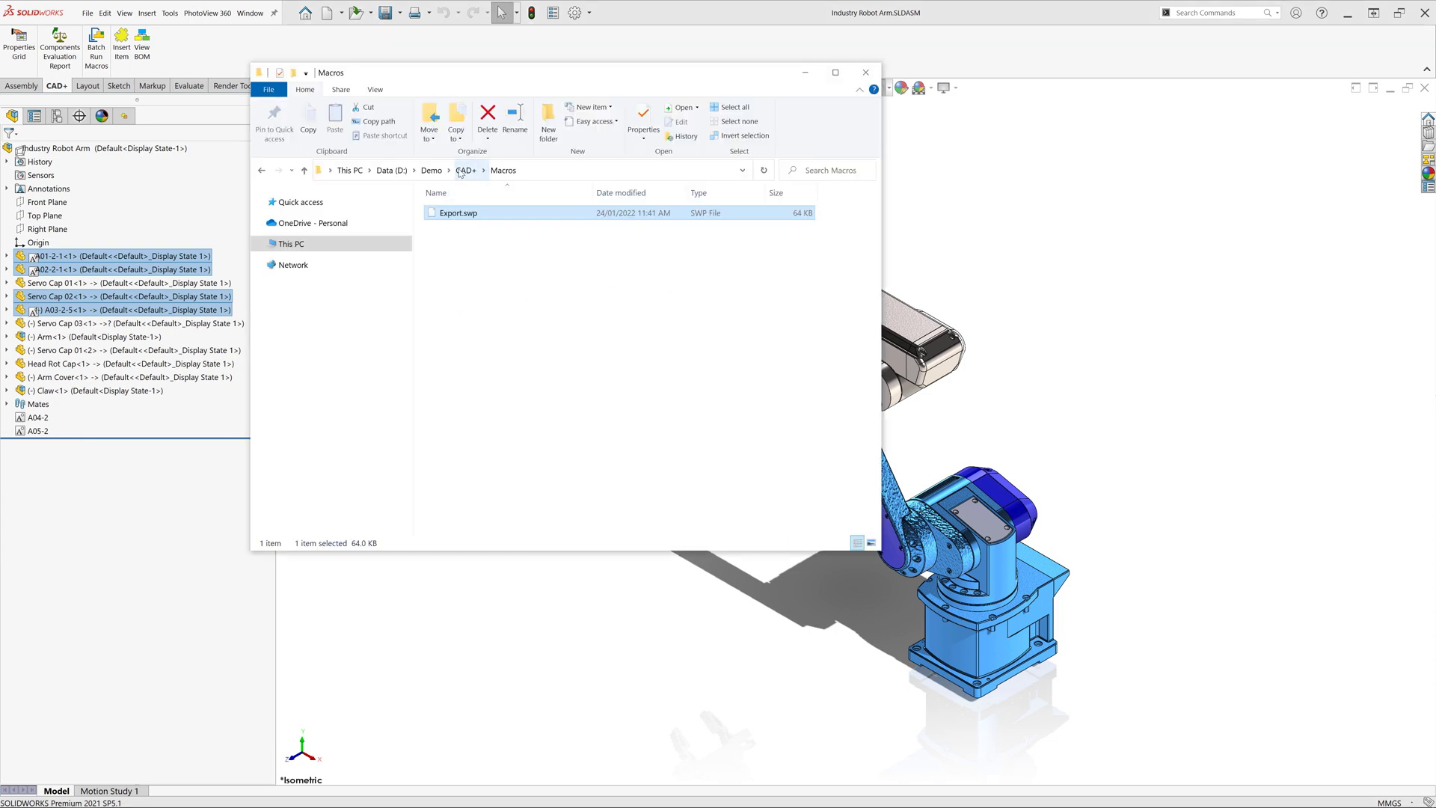
- Browse to Industry Robot Arm > Output, check its contents, and close the window
left_click(467, 170)
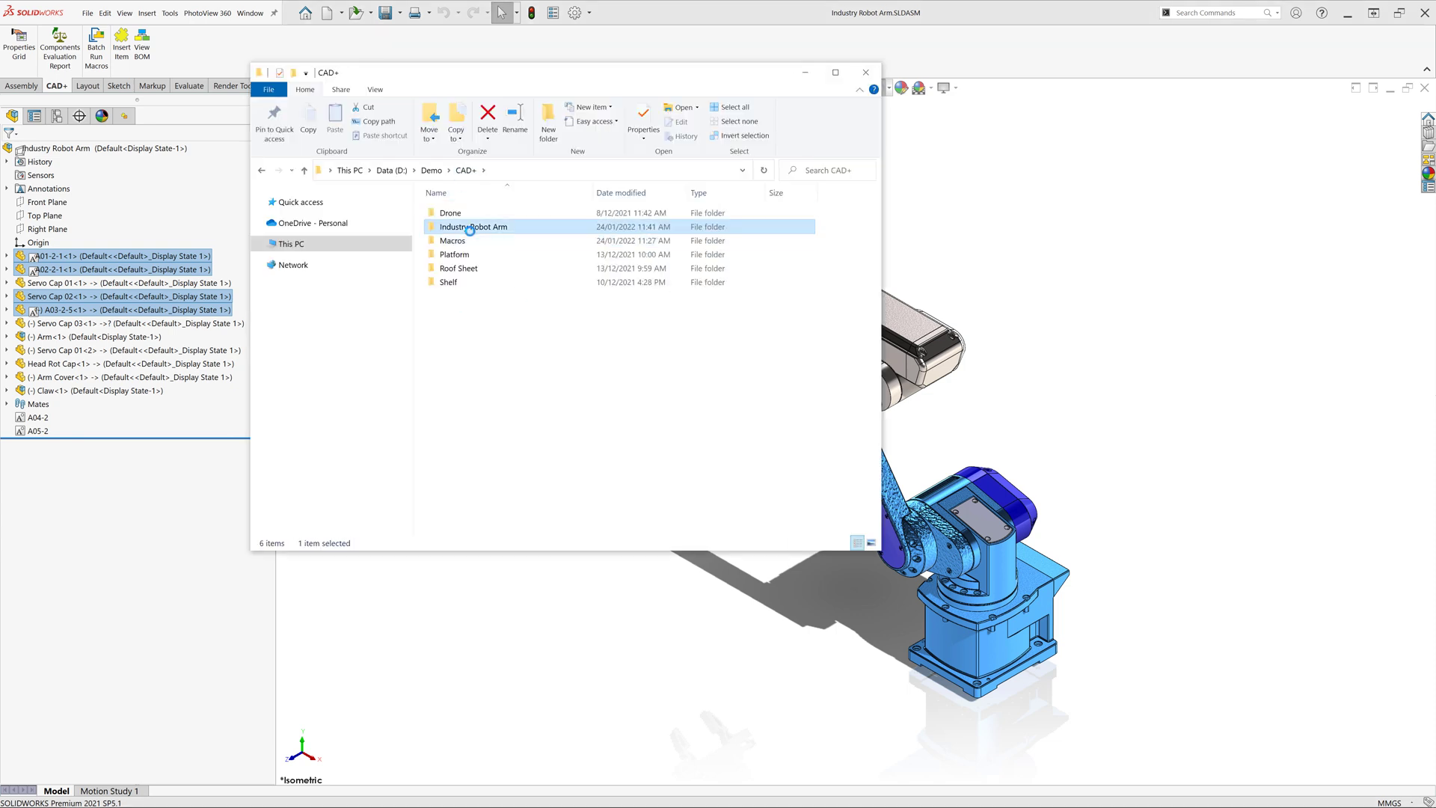
double_click(473, 226)
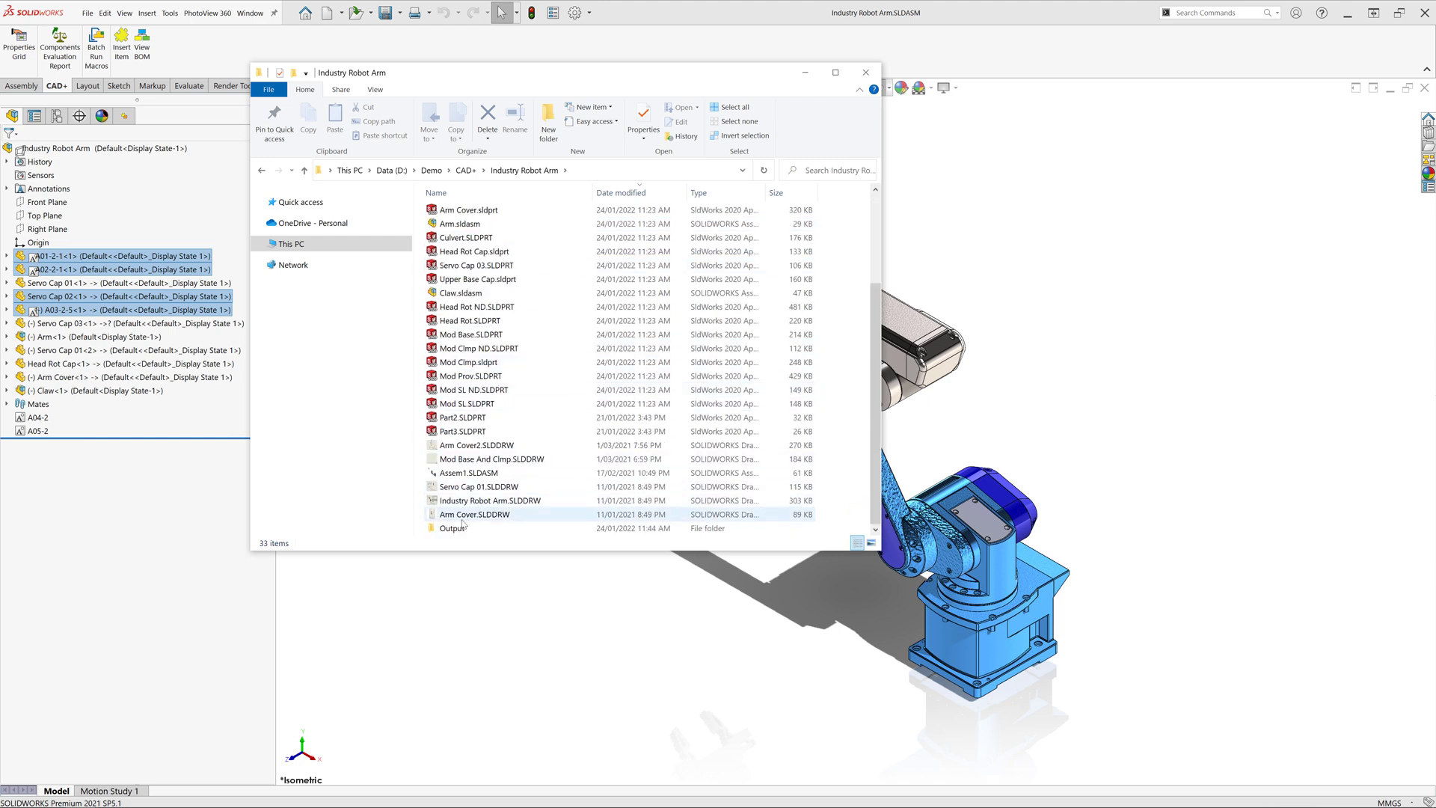
double_click(451, 528)
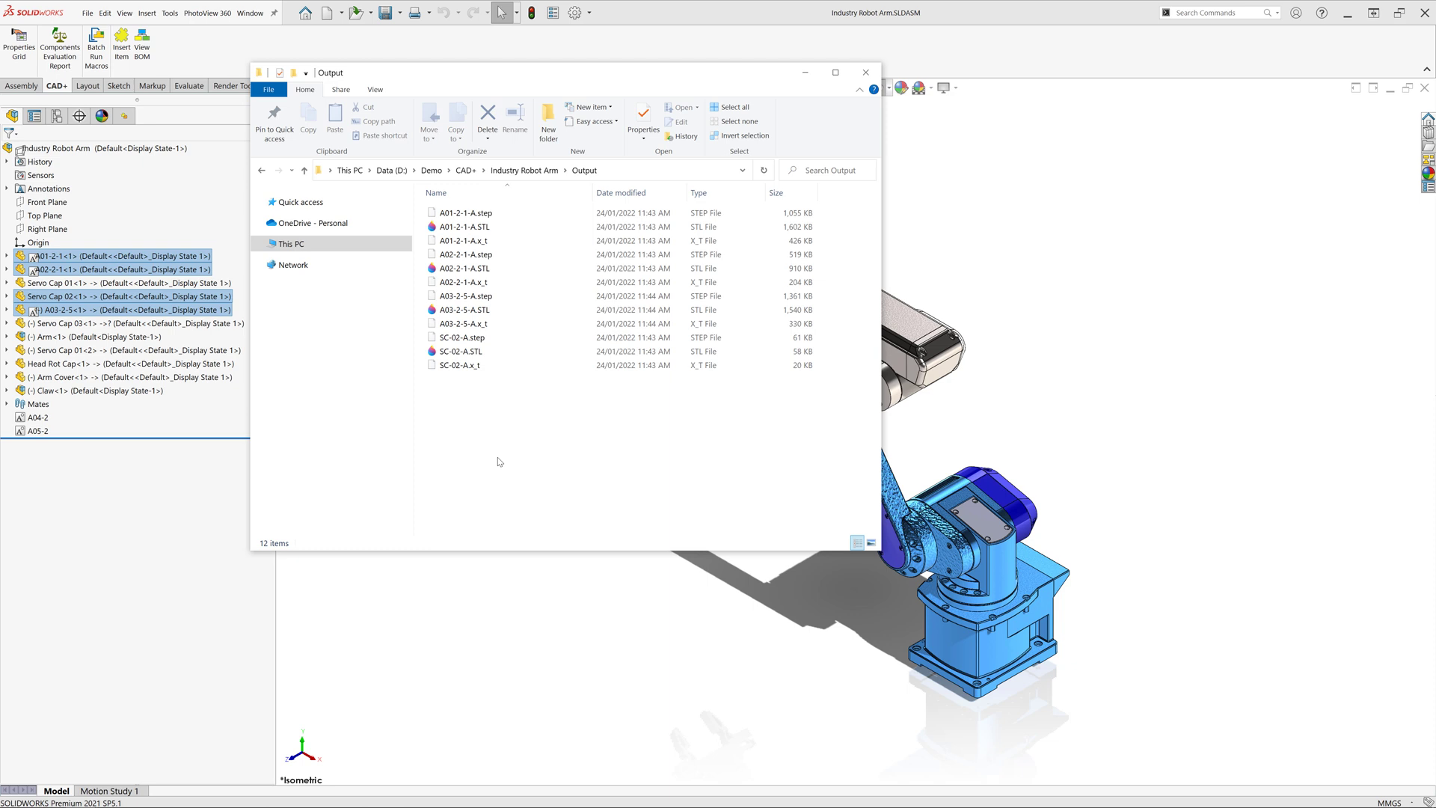
left_click(487, 114)
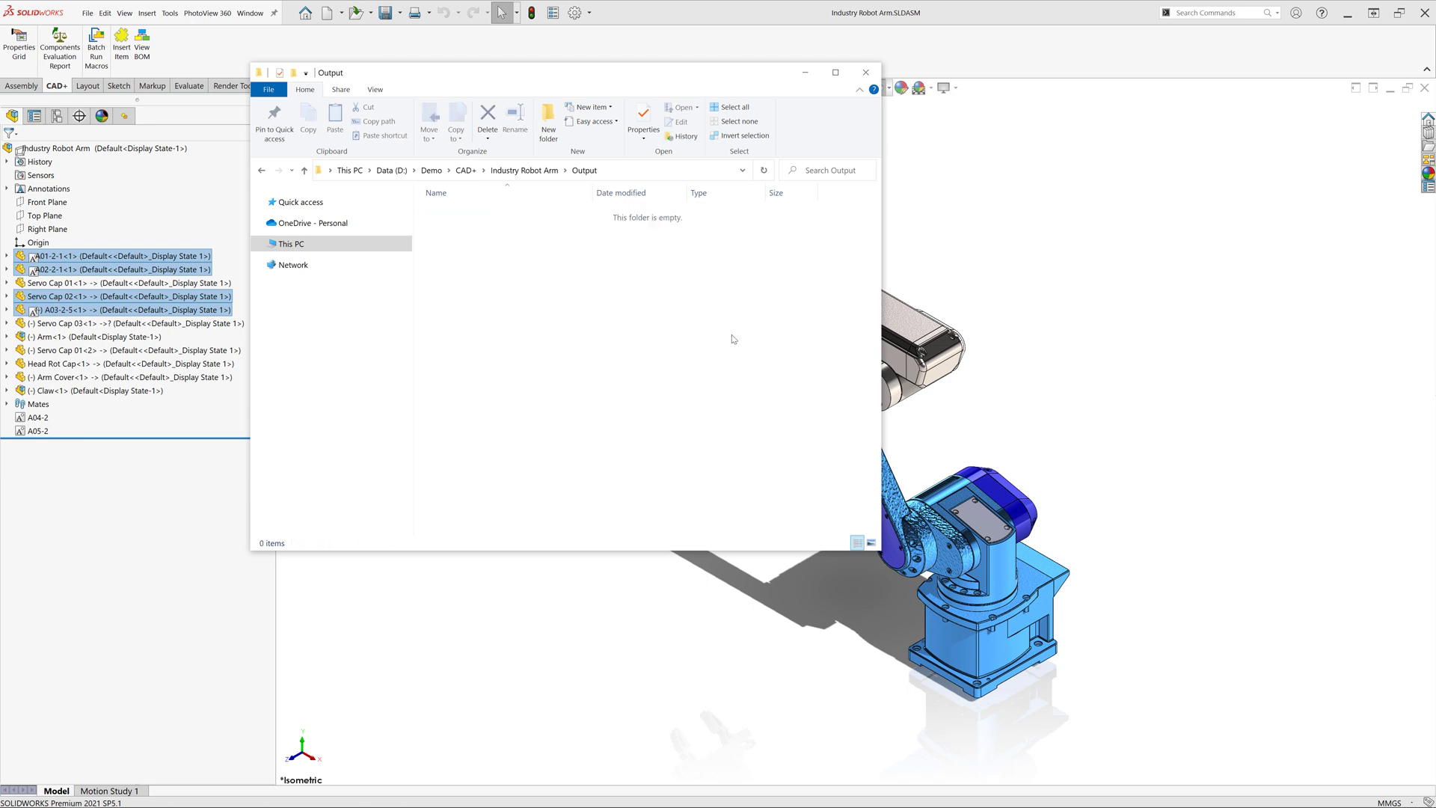
left_click(864, 71)
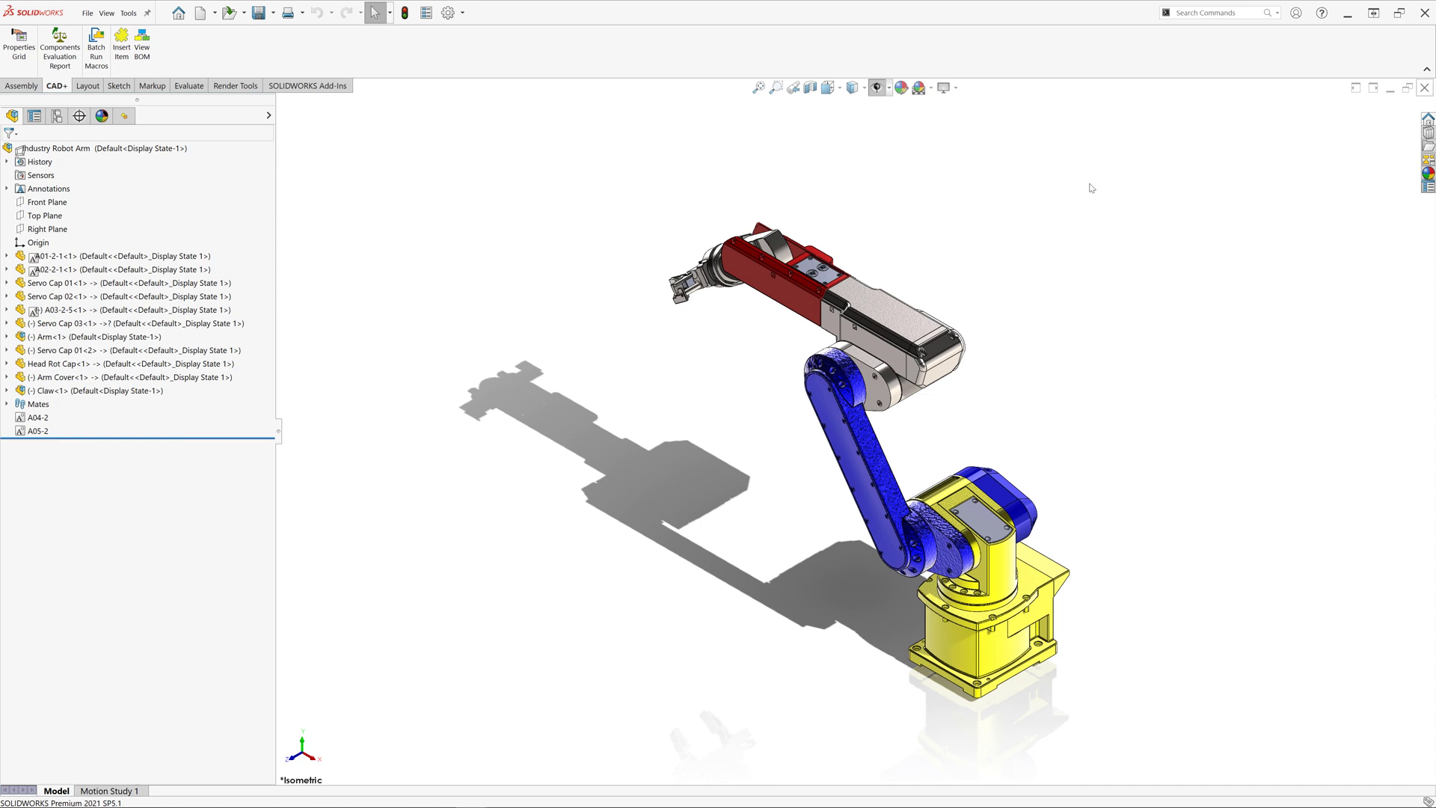
- Create a new SOLIDWORKS batch on the Industry Robot Arm folder filtered to *.sldprt
left_click(96, 43)
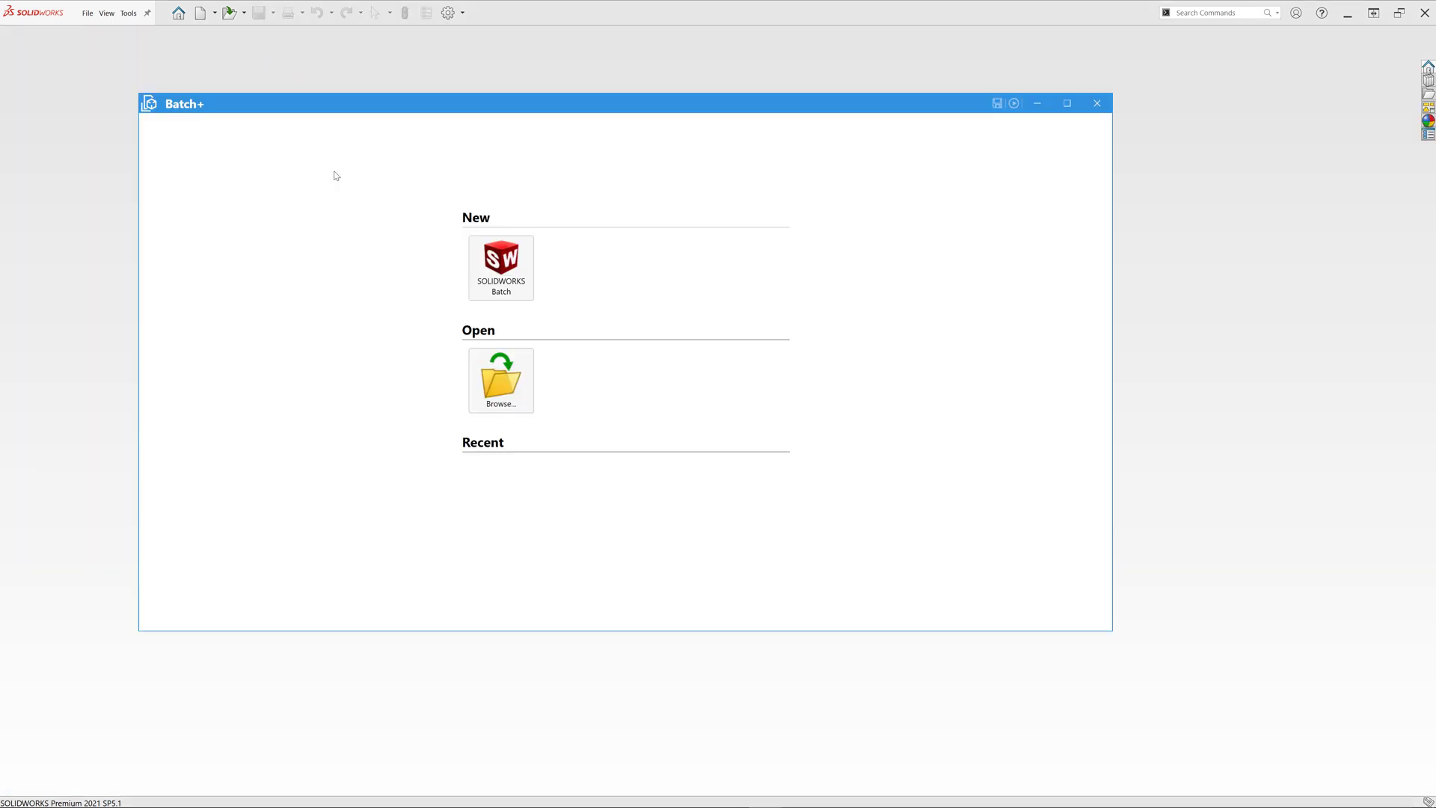
mouse_move(500, 266)
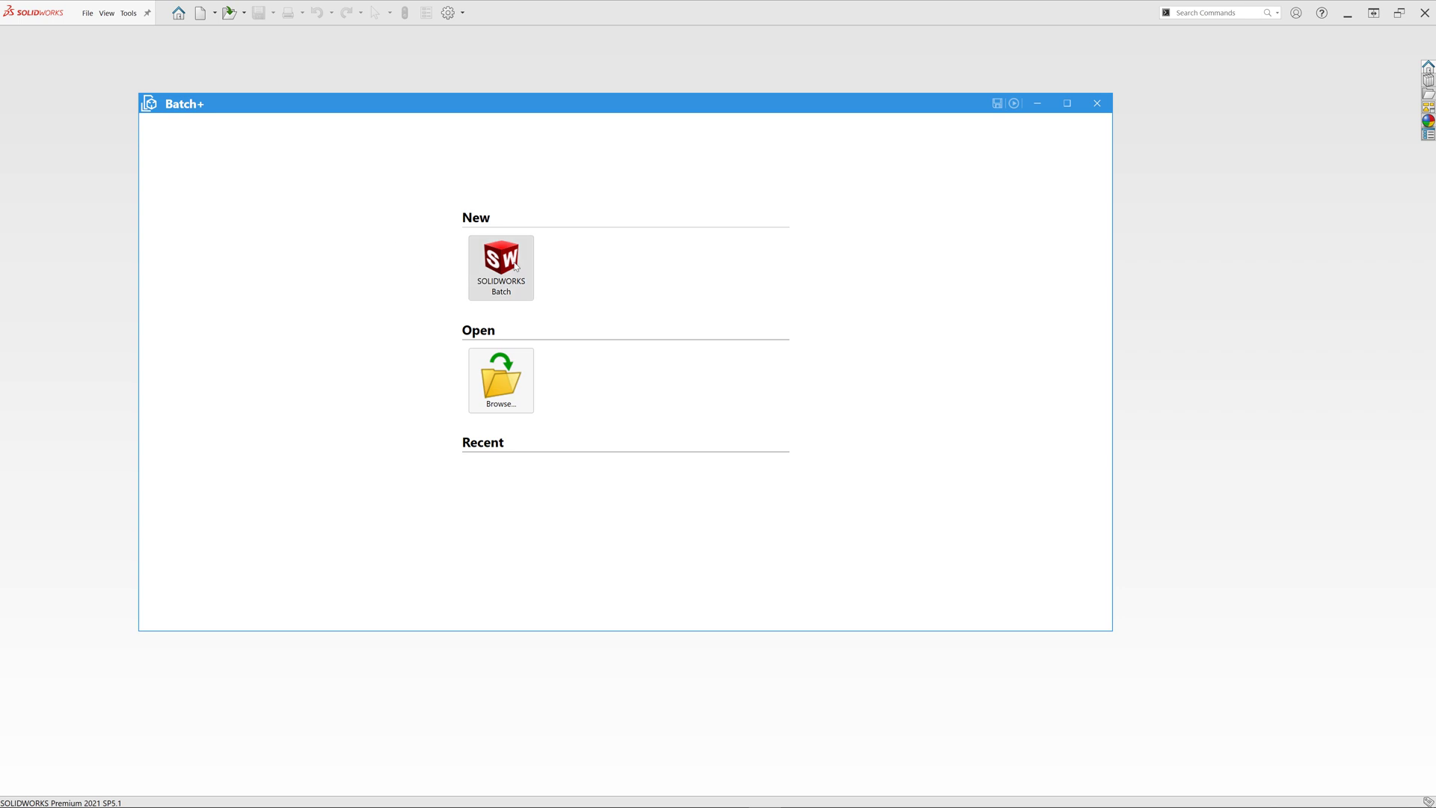
left_click(500, 266)
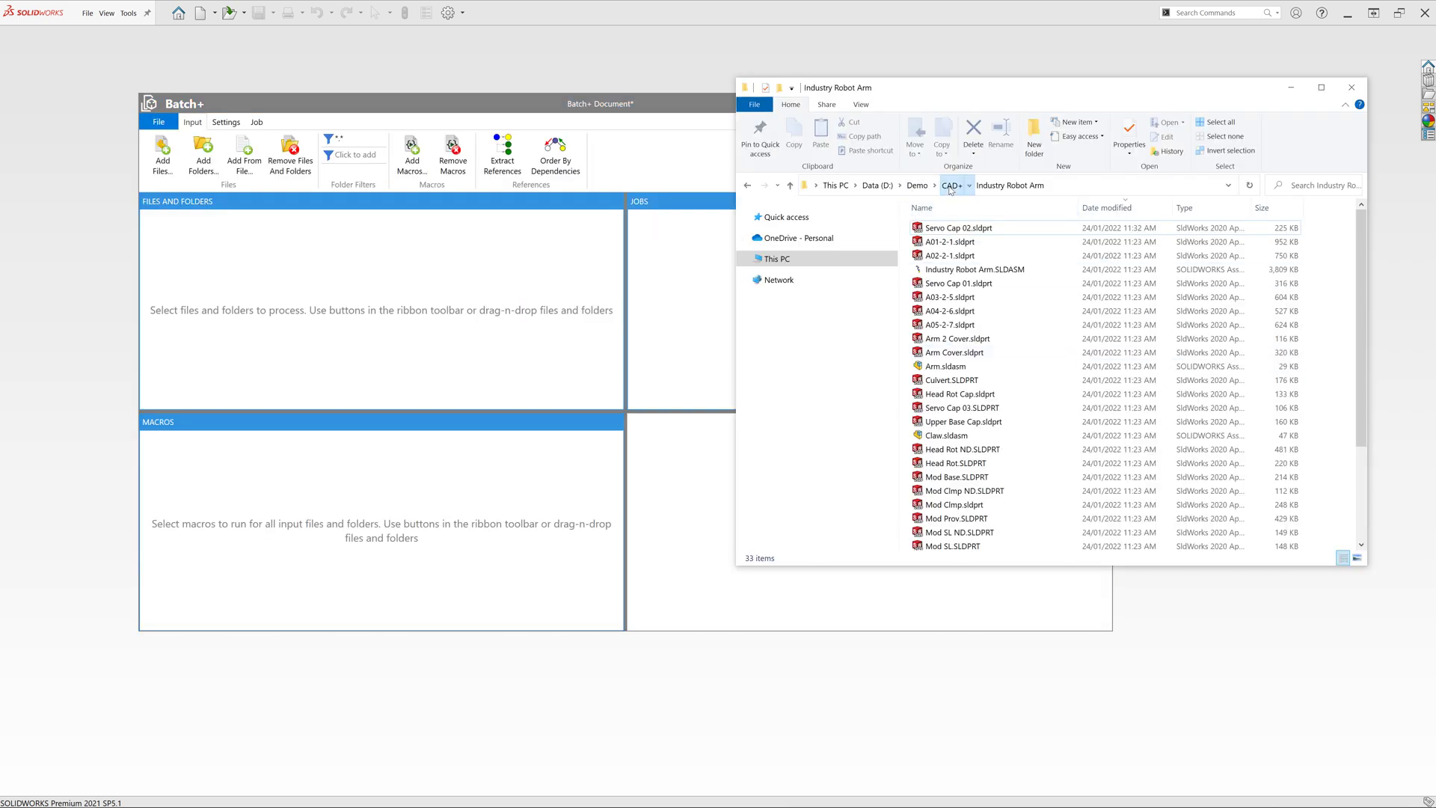
left_click(950, 185)
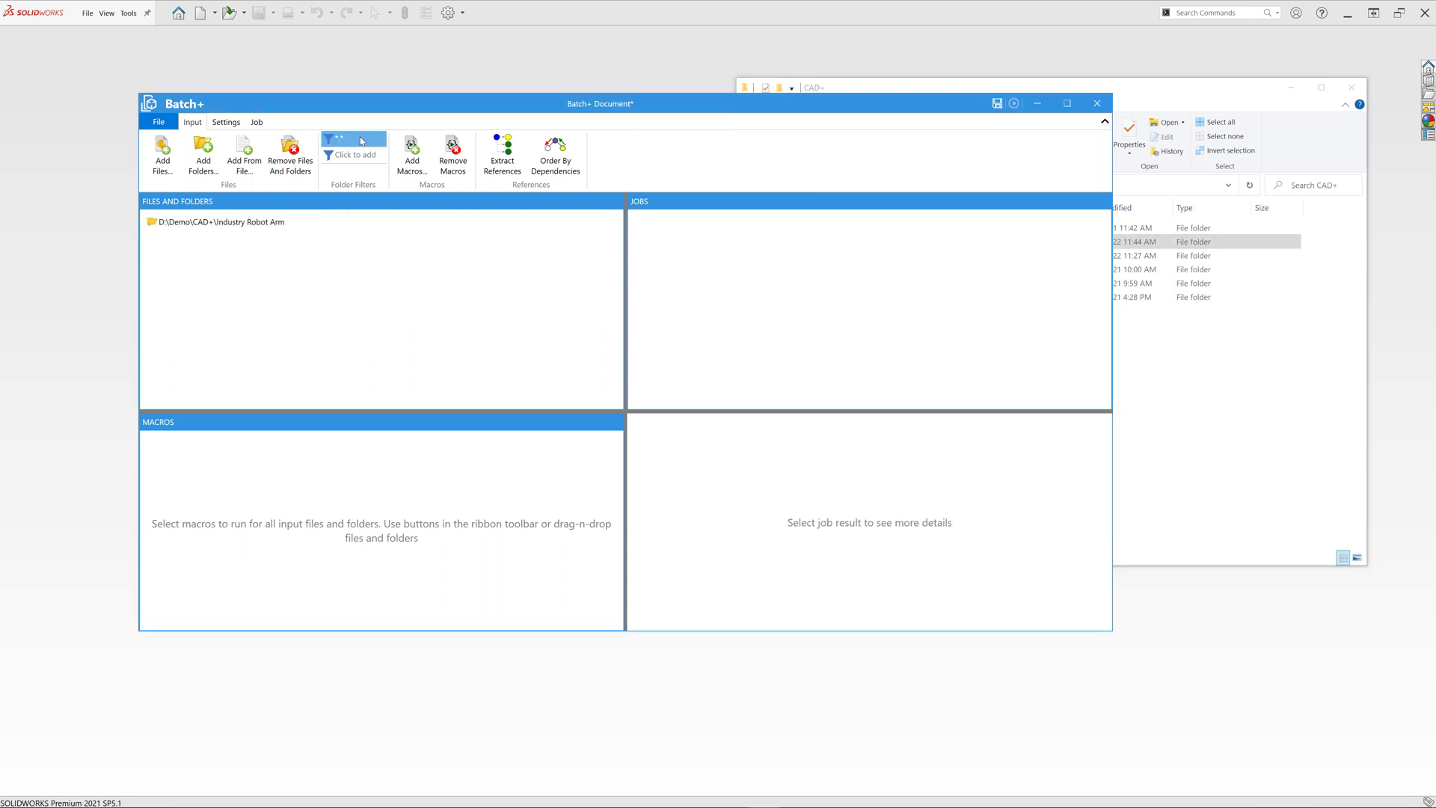
type("*.sldprt")
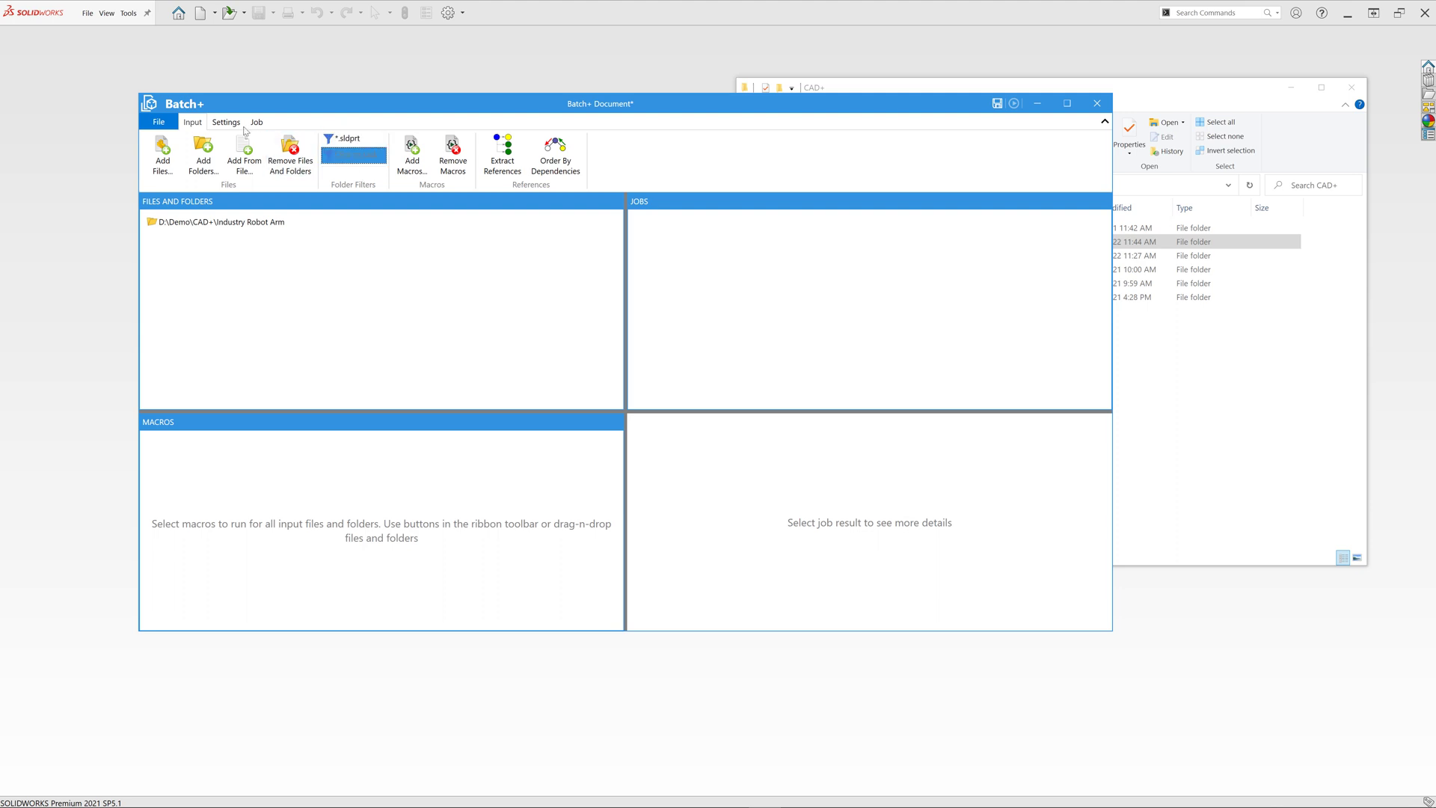
- Target SOLIDWORKS 2021 in background read-only mode with batch size limited to 10
left_click(226, 121)
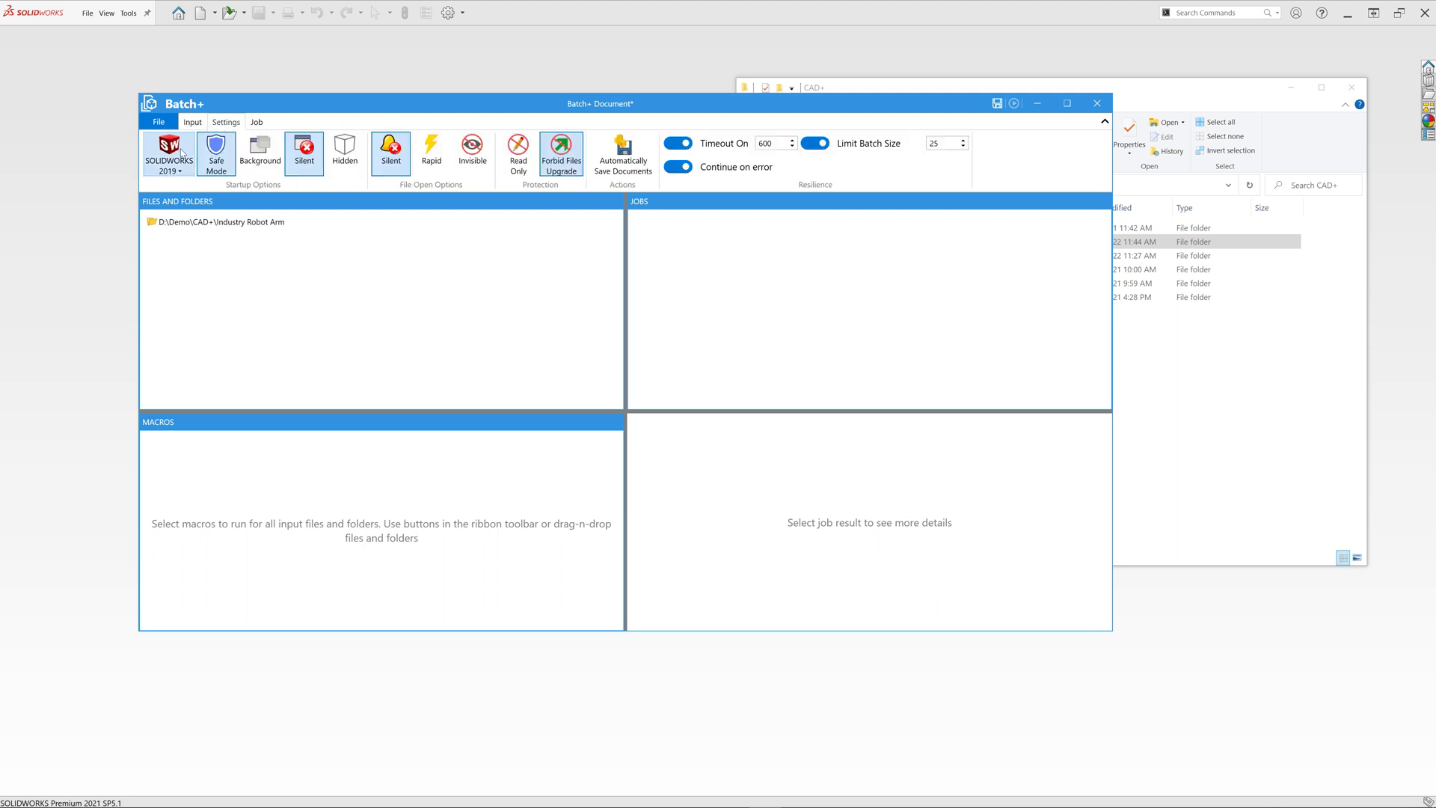
left_click(220, 221)
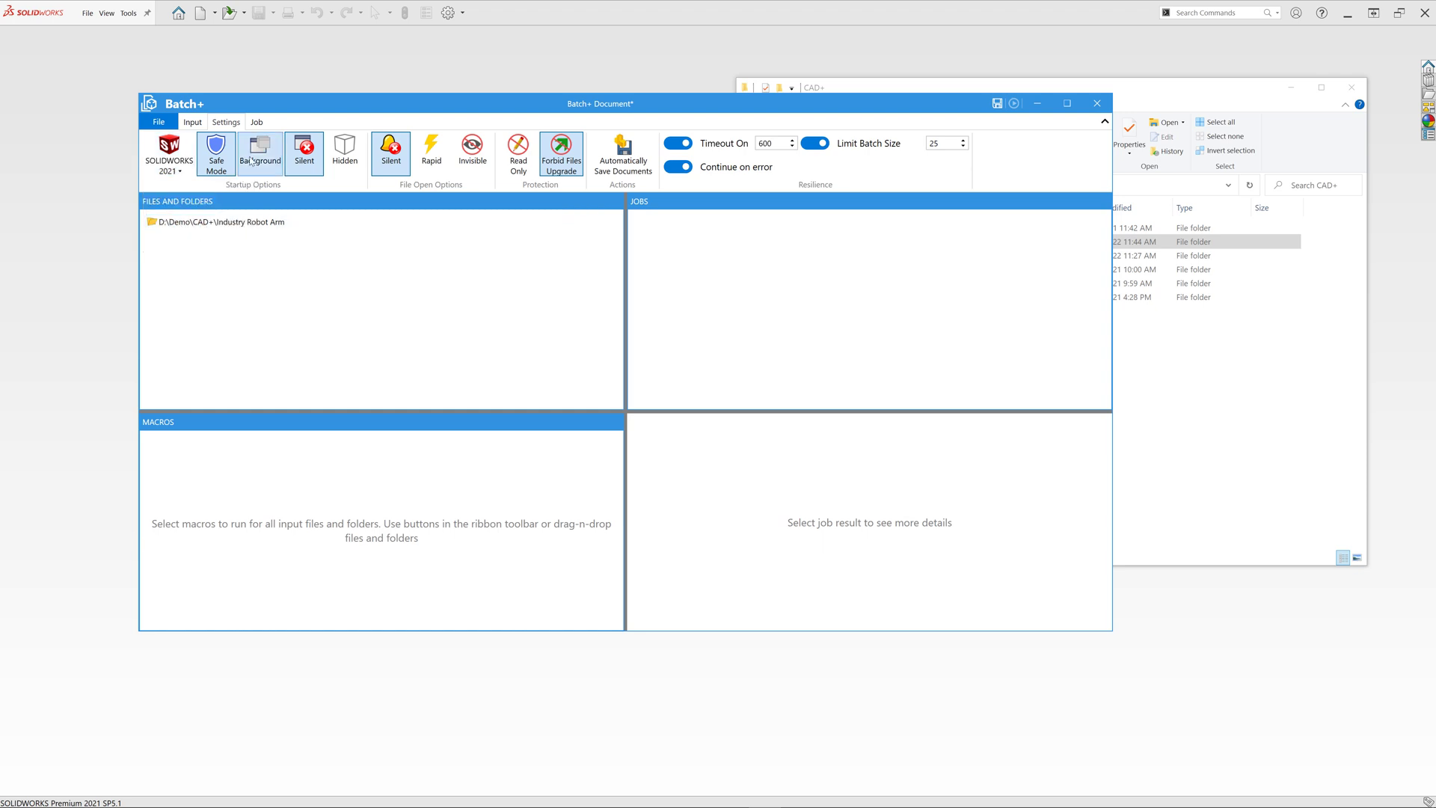
mouse_move(517, 152)
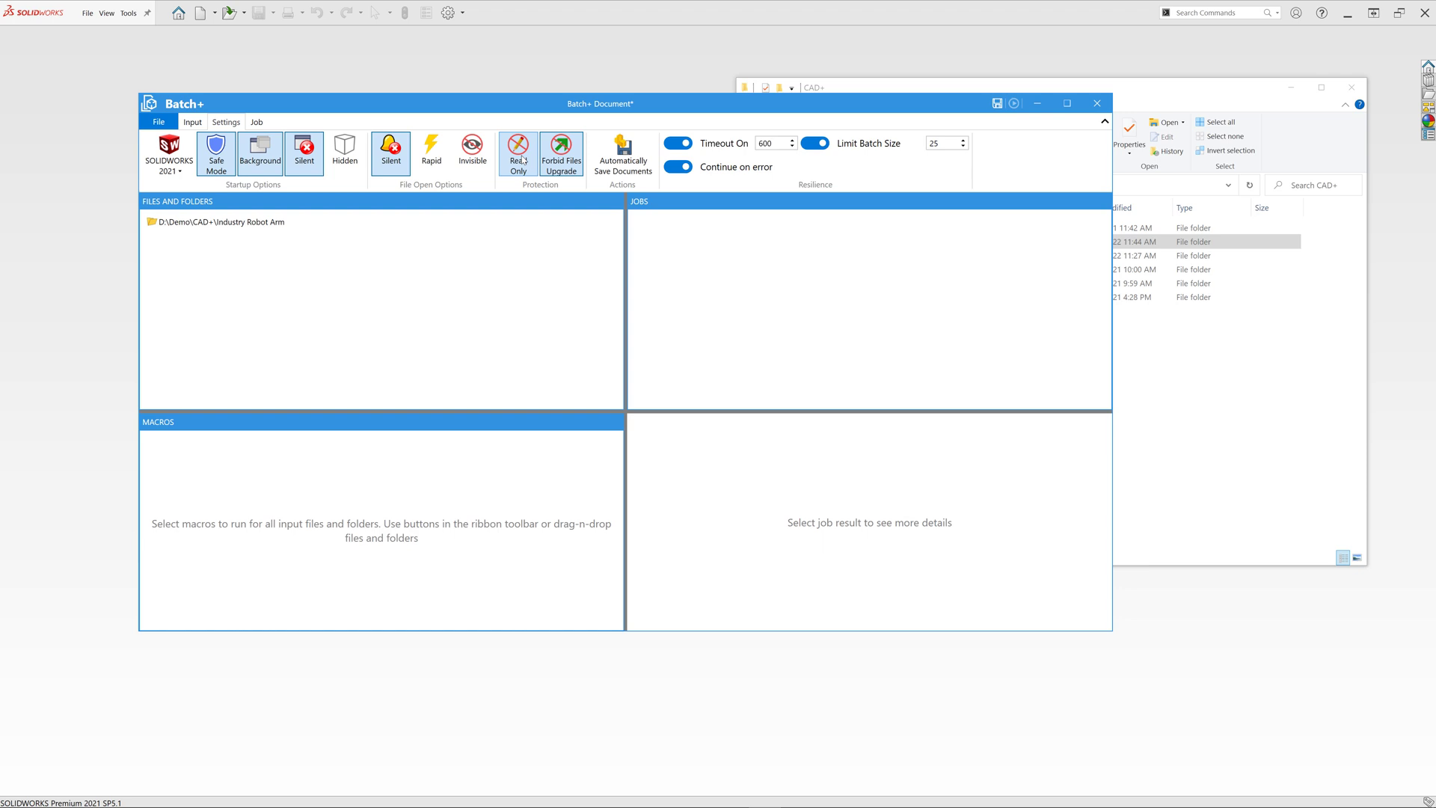
triple_click(941, 144)
type("10")
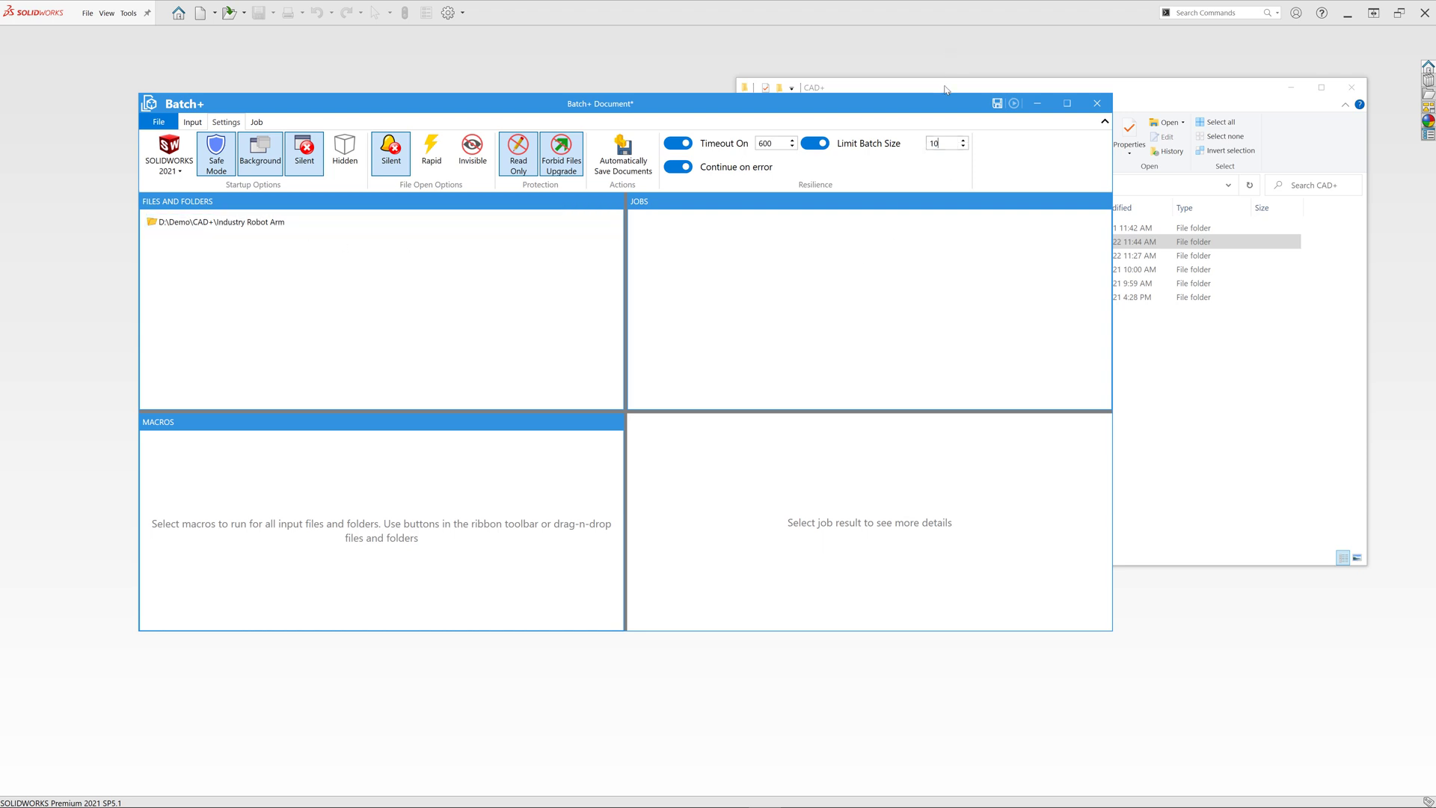
- Add Export.swp from the CAD+ Macros folder to the batch's macro list
left_click(940, 256)
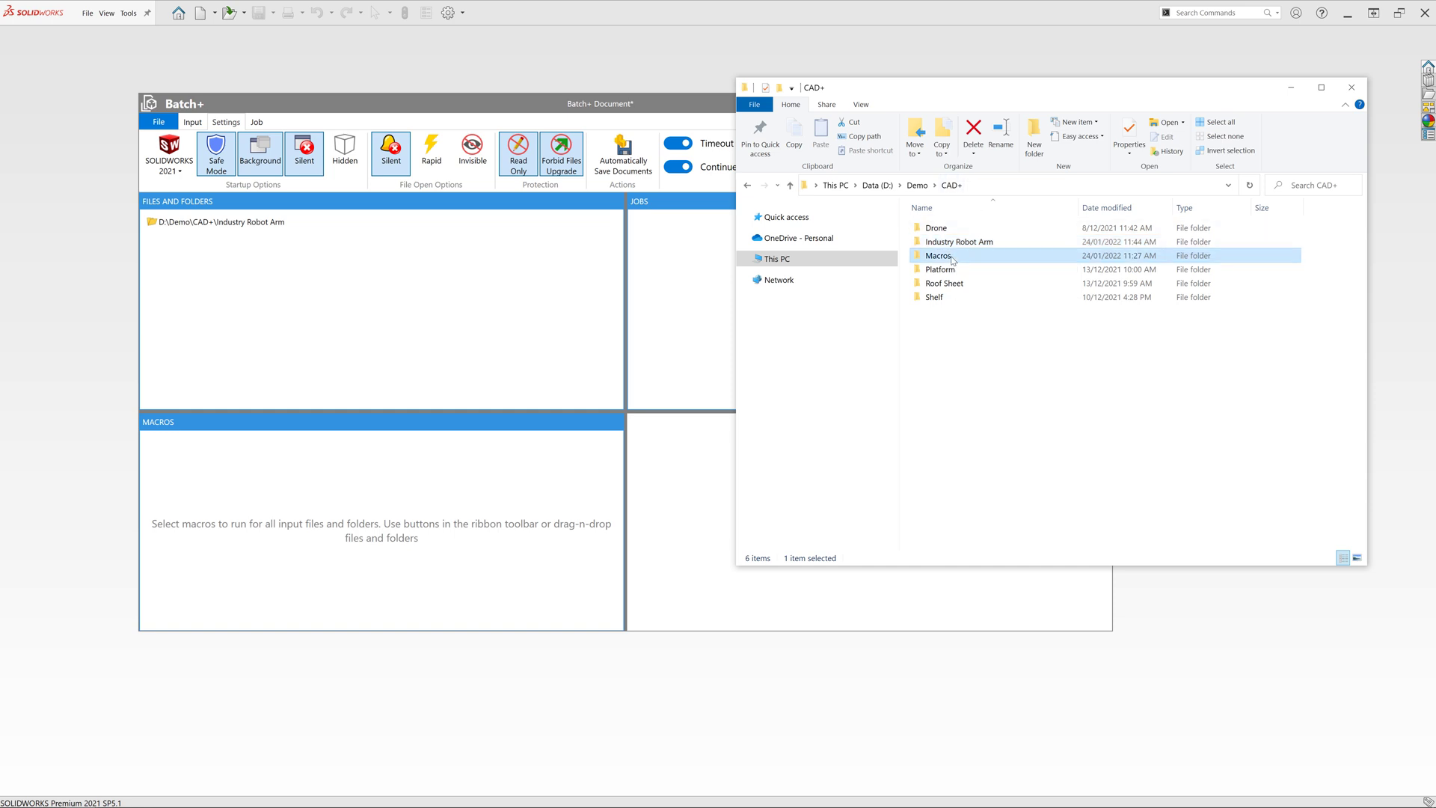
double_click(938, 256)
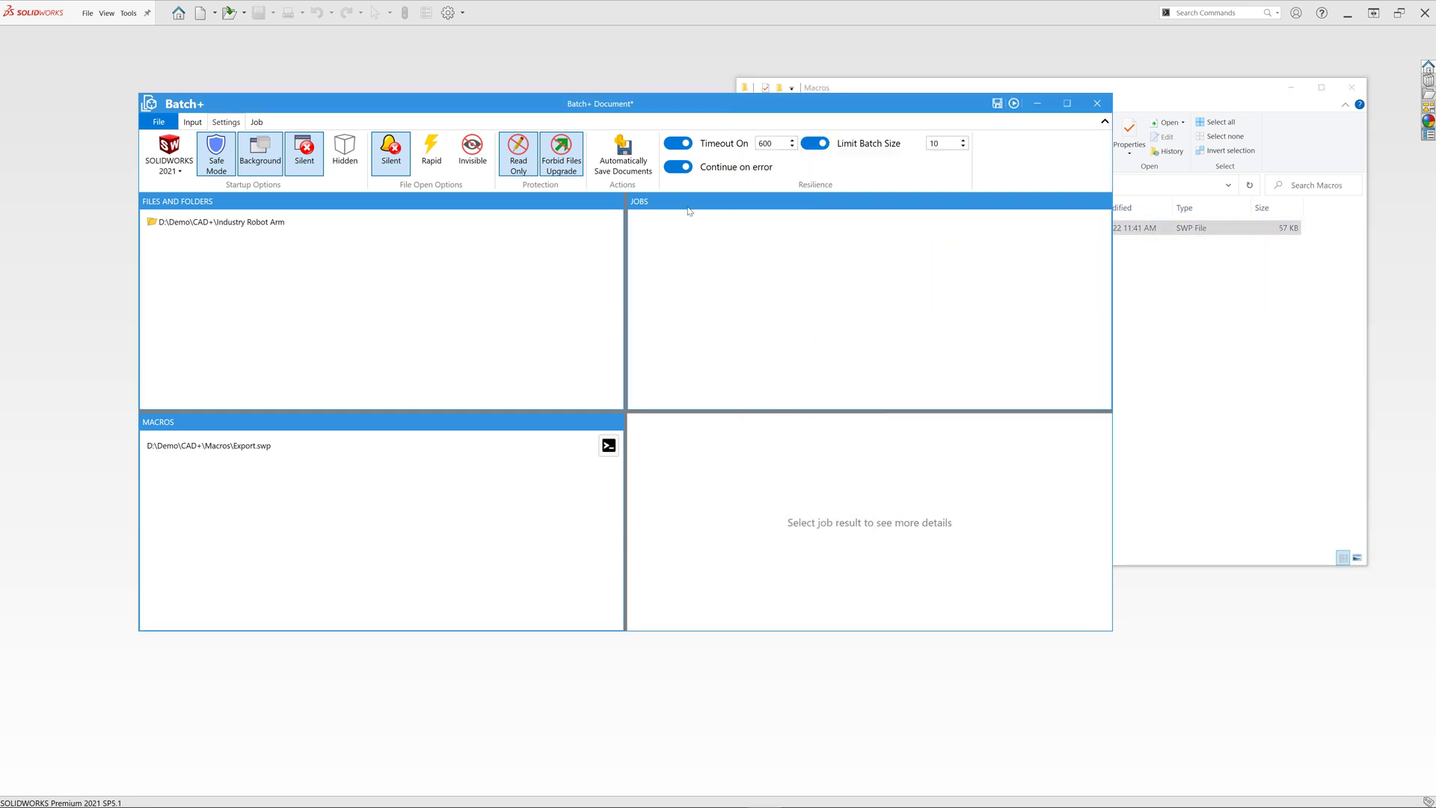
left_click(1013, 103)
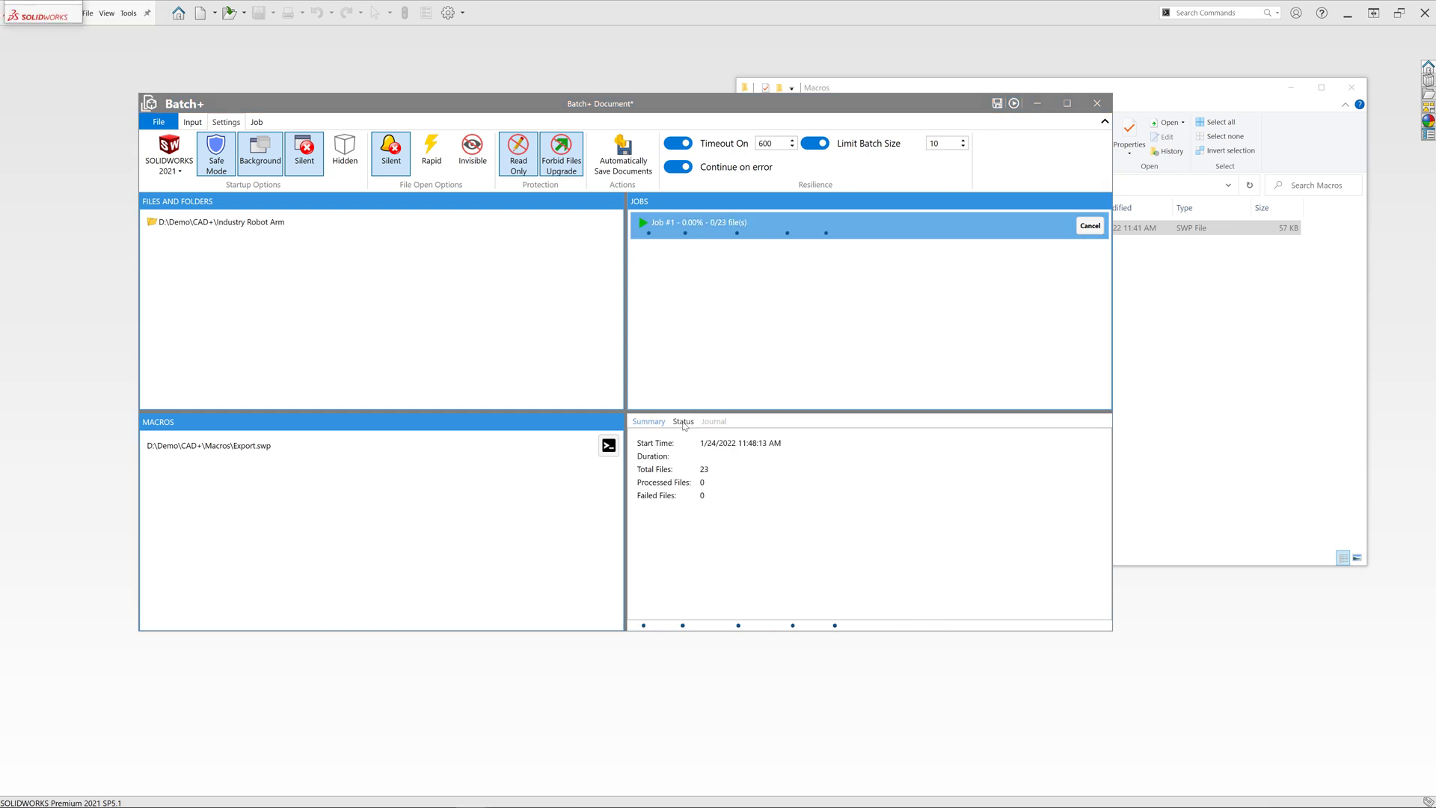
- Monitor Status, Journal and Summary until all 23 parts are processed with 0 failed
left_click(682, 422)
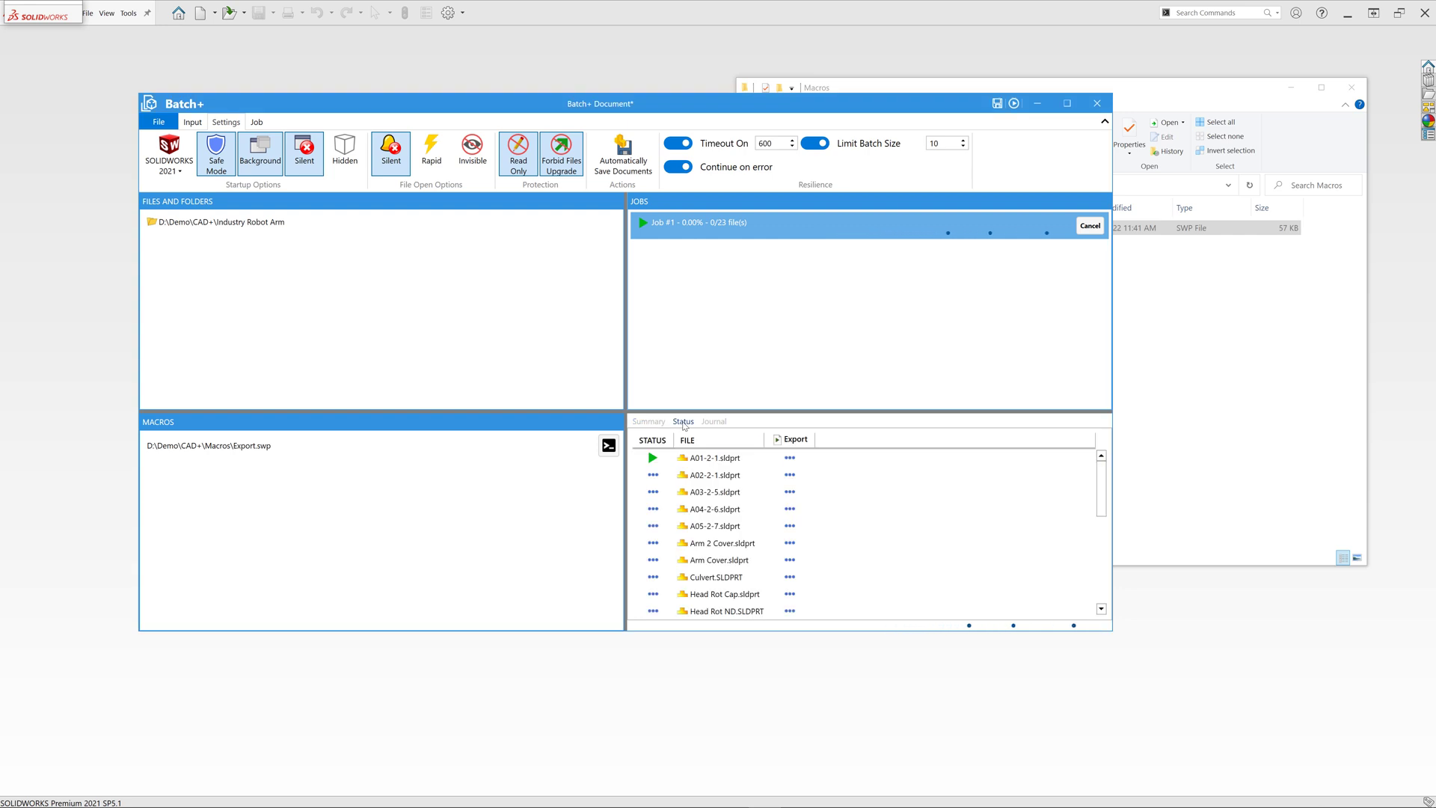
left_click(712, 458)
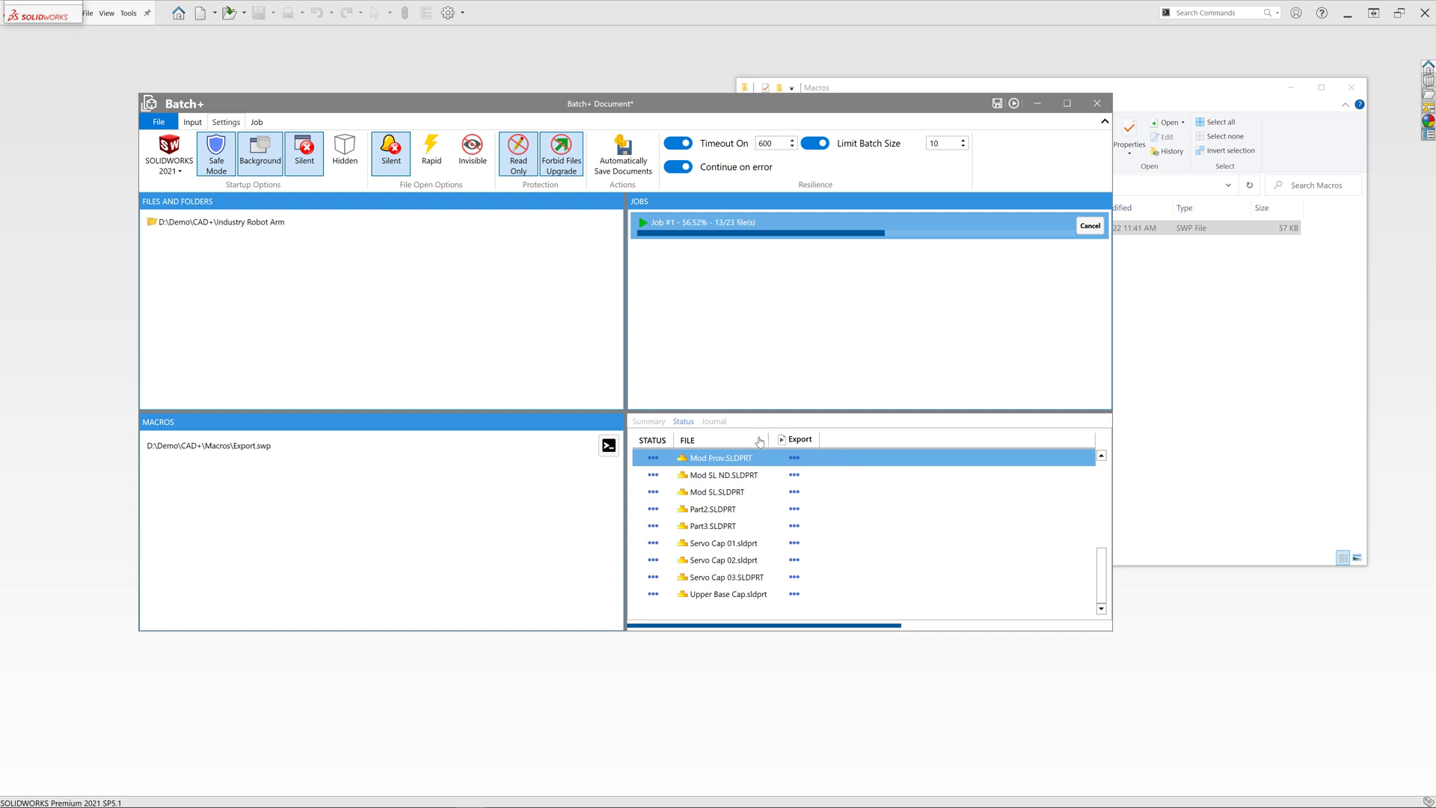
left_click(713, 420)
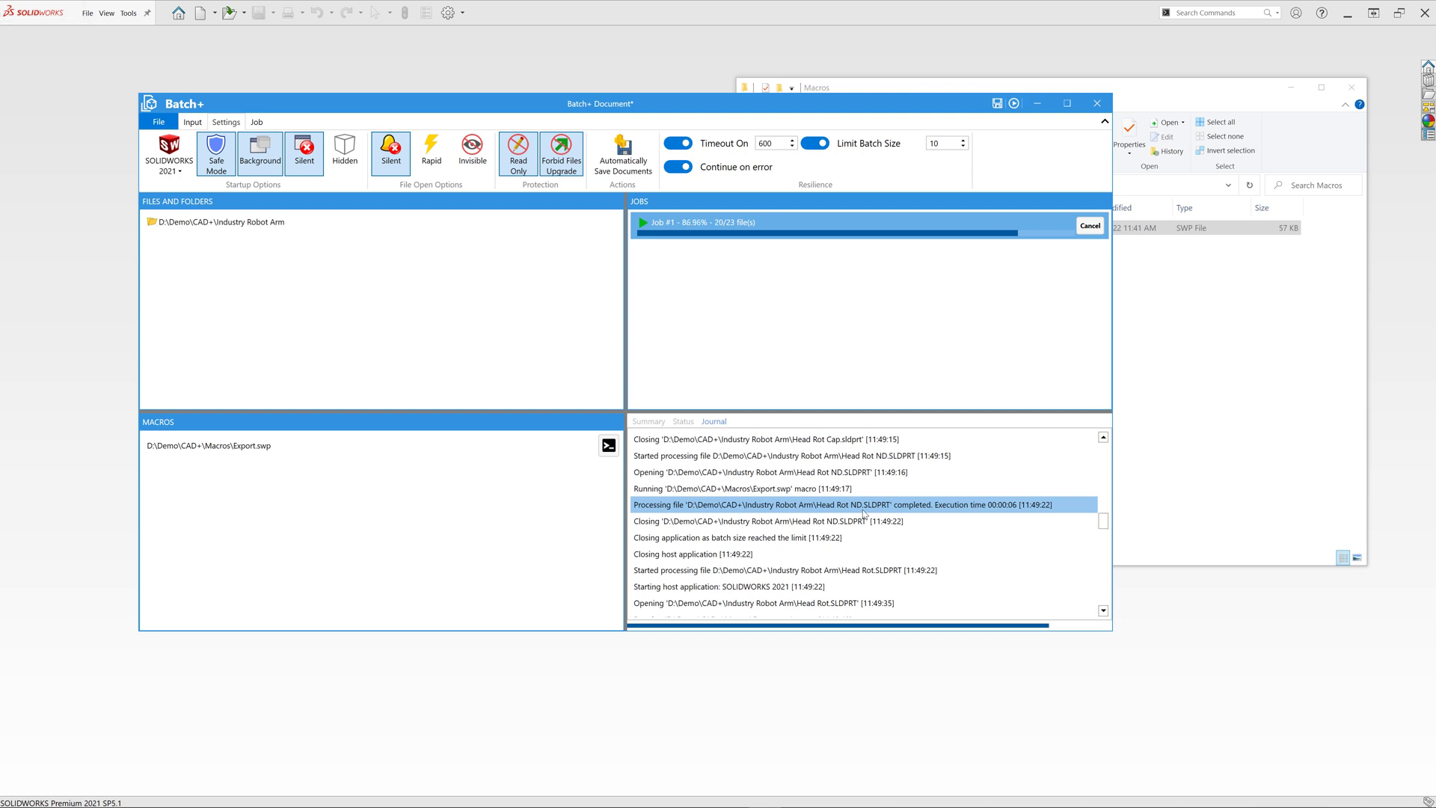
left_click(648, 420)
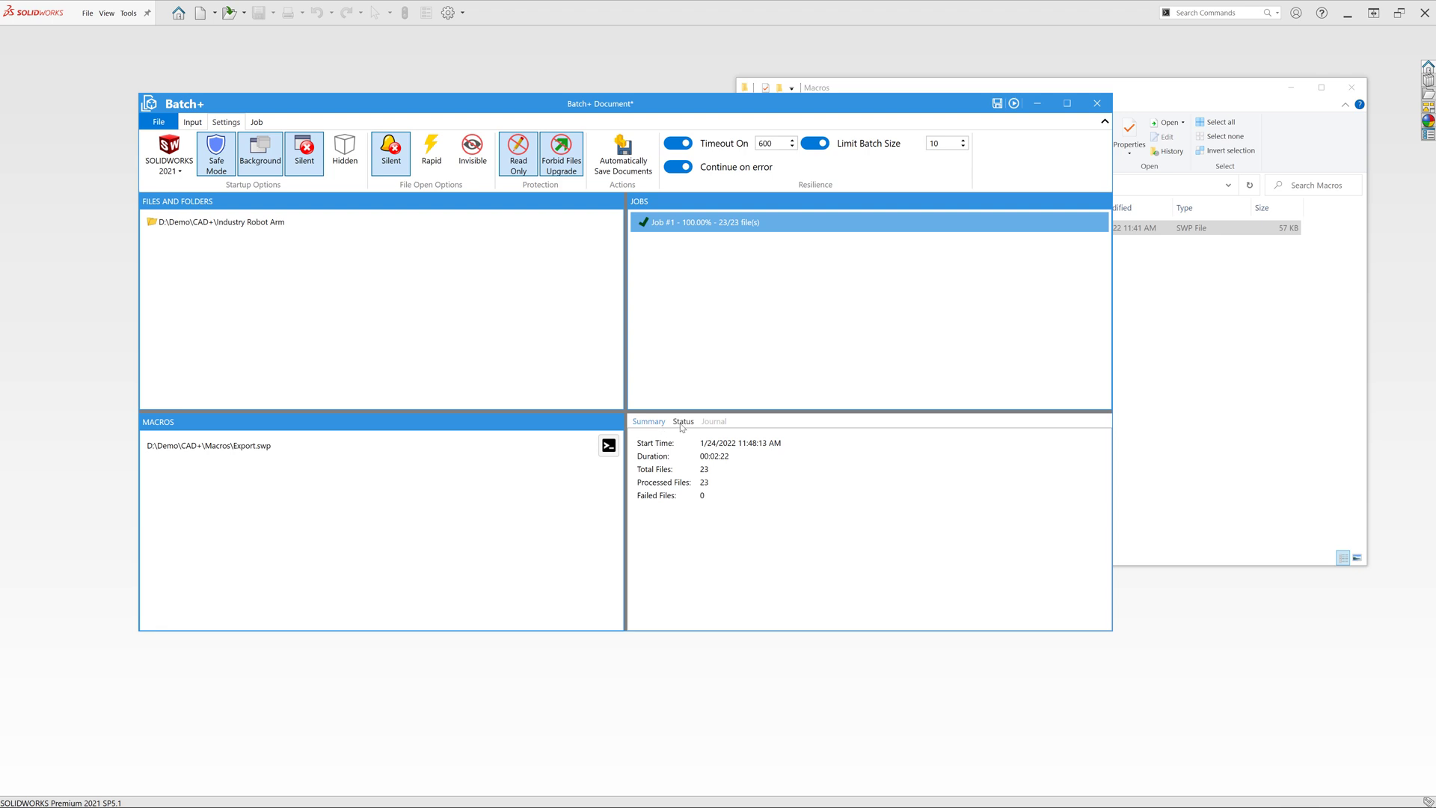
left_click(682, 422)
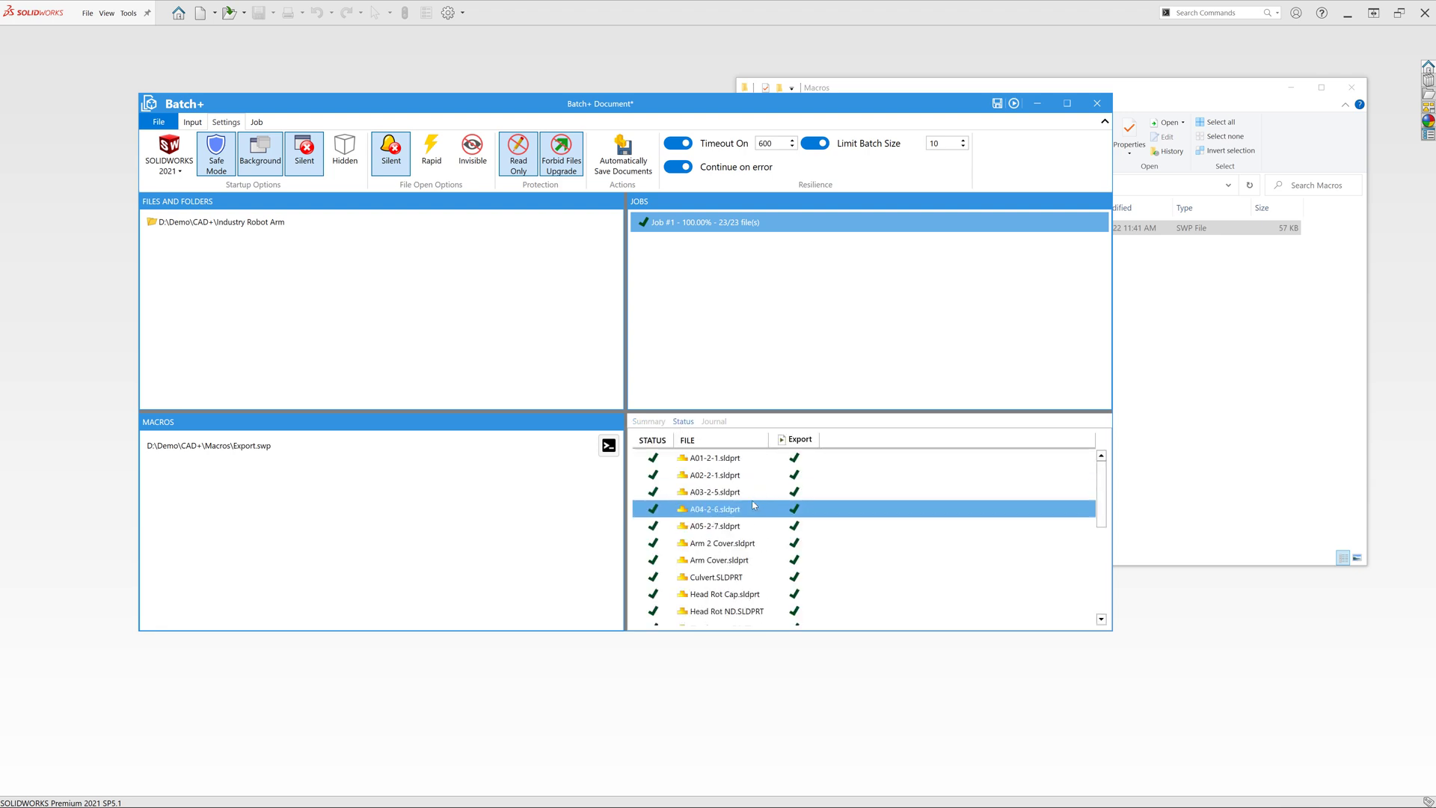
scroll("down", 3)
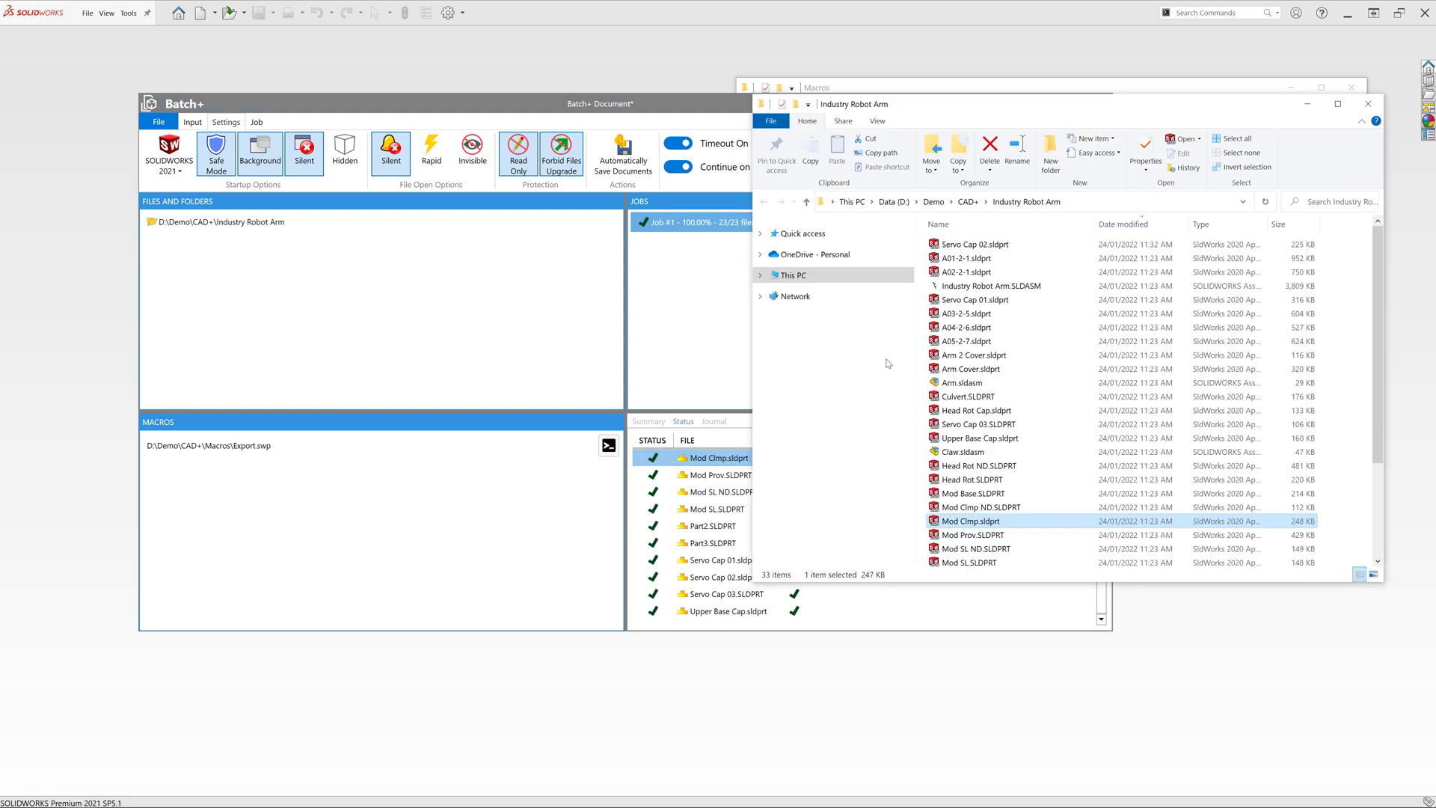
- Open the Output folder and scroll through its 60 exported STEP, STL and X_T files
scroll("down", 3)
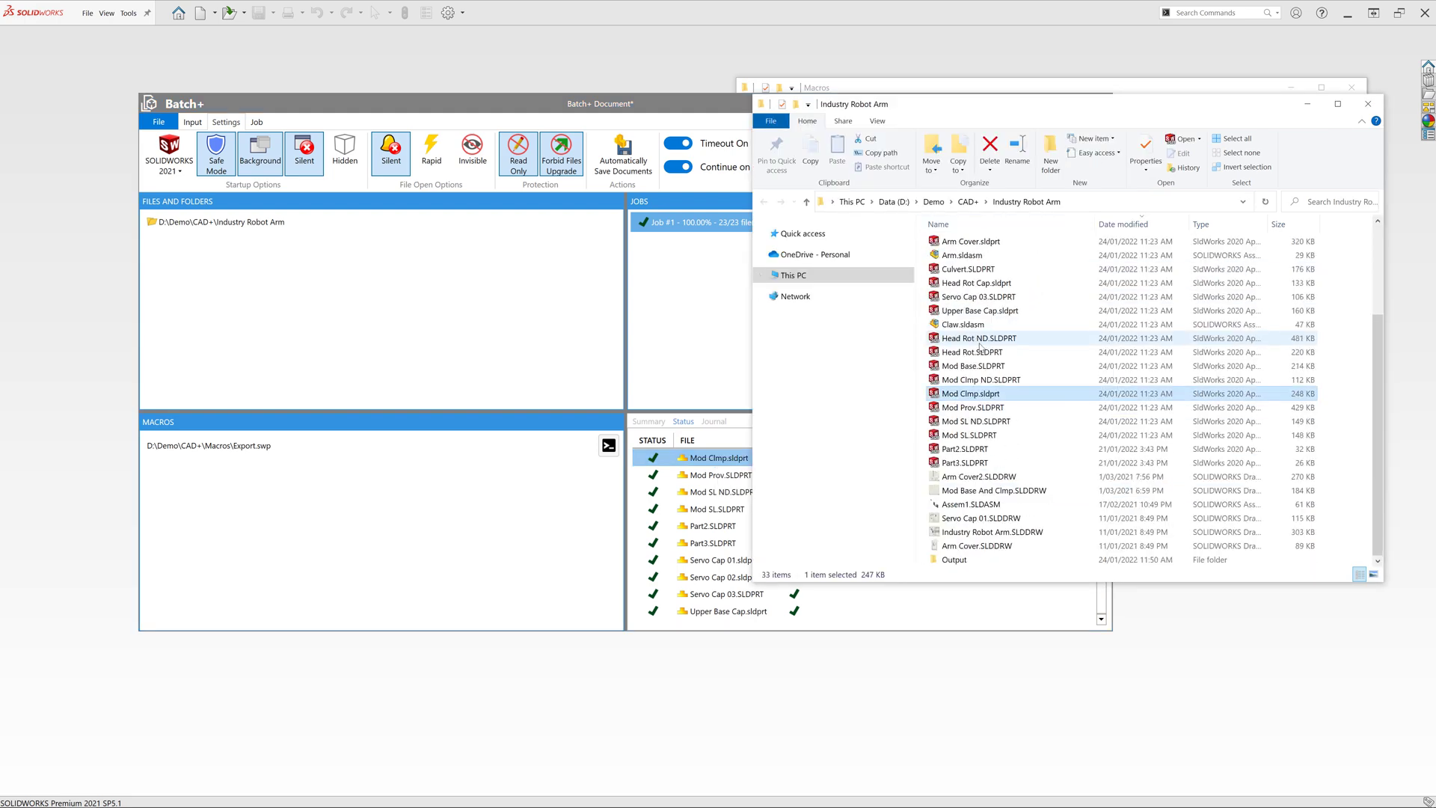
double_click(953, 559)
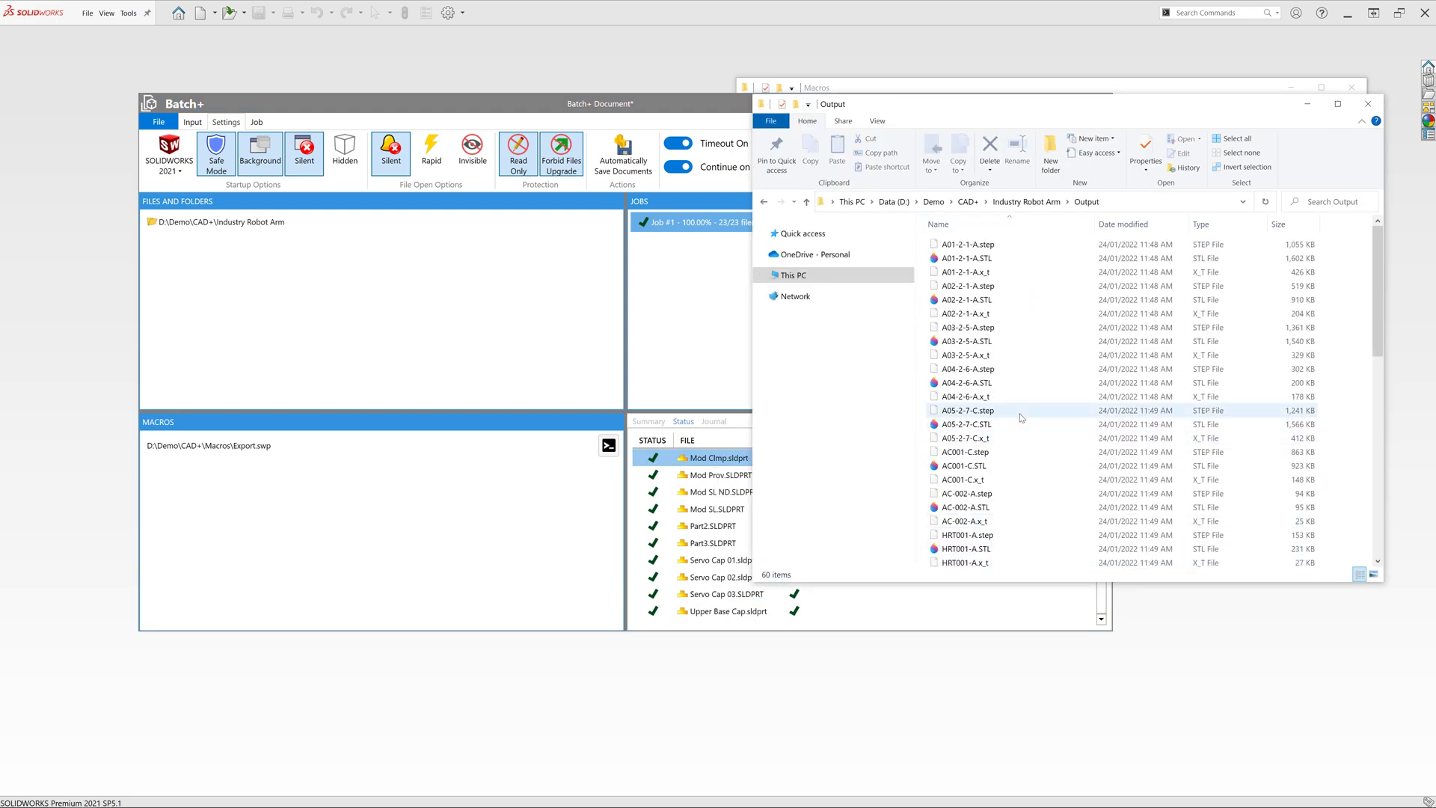
scroll("down", 3)
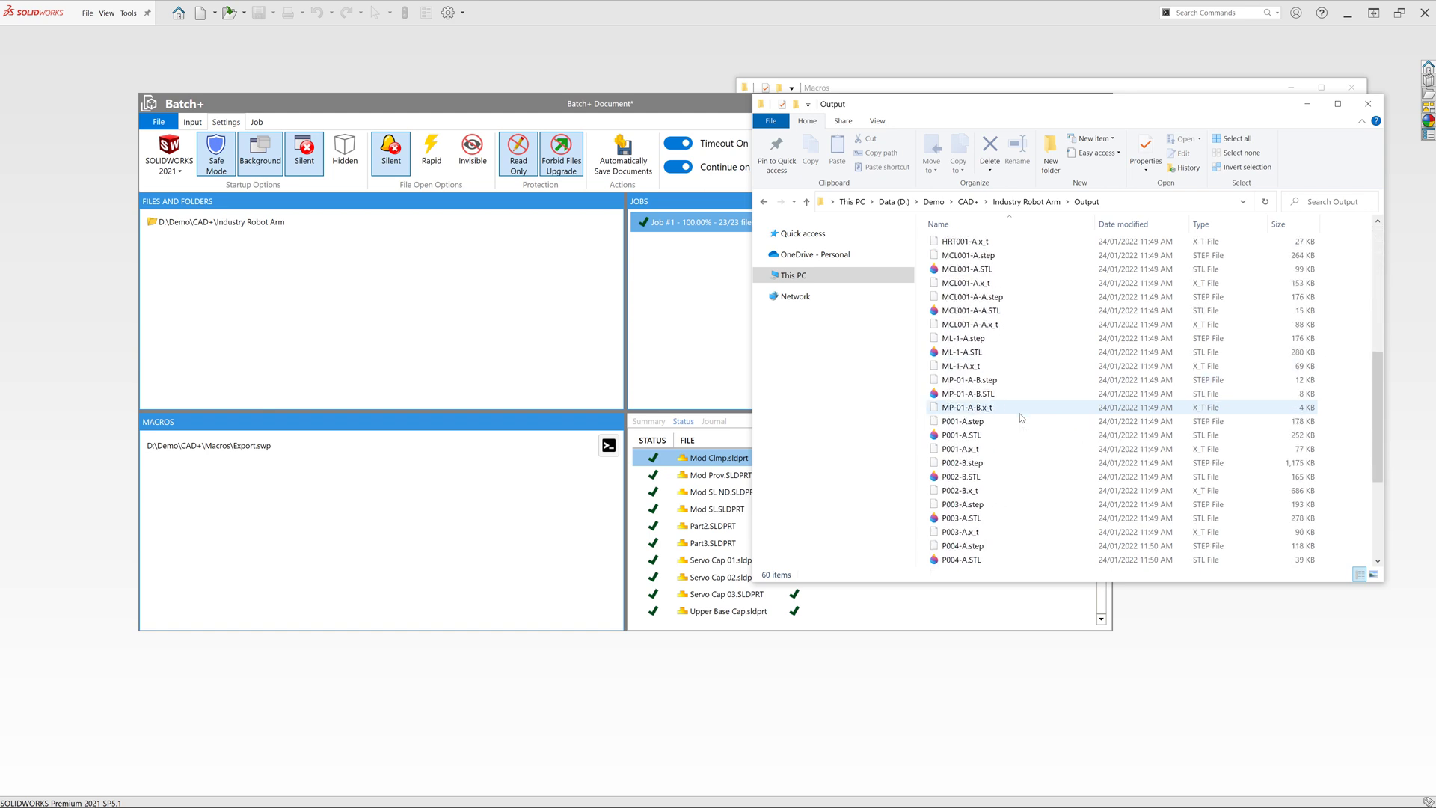
scroll("down", 3)
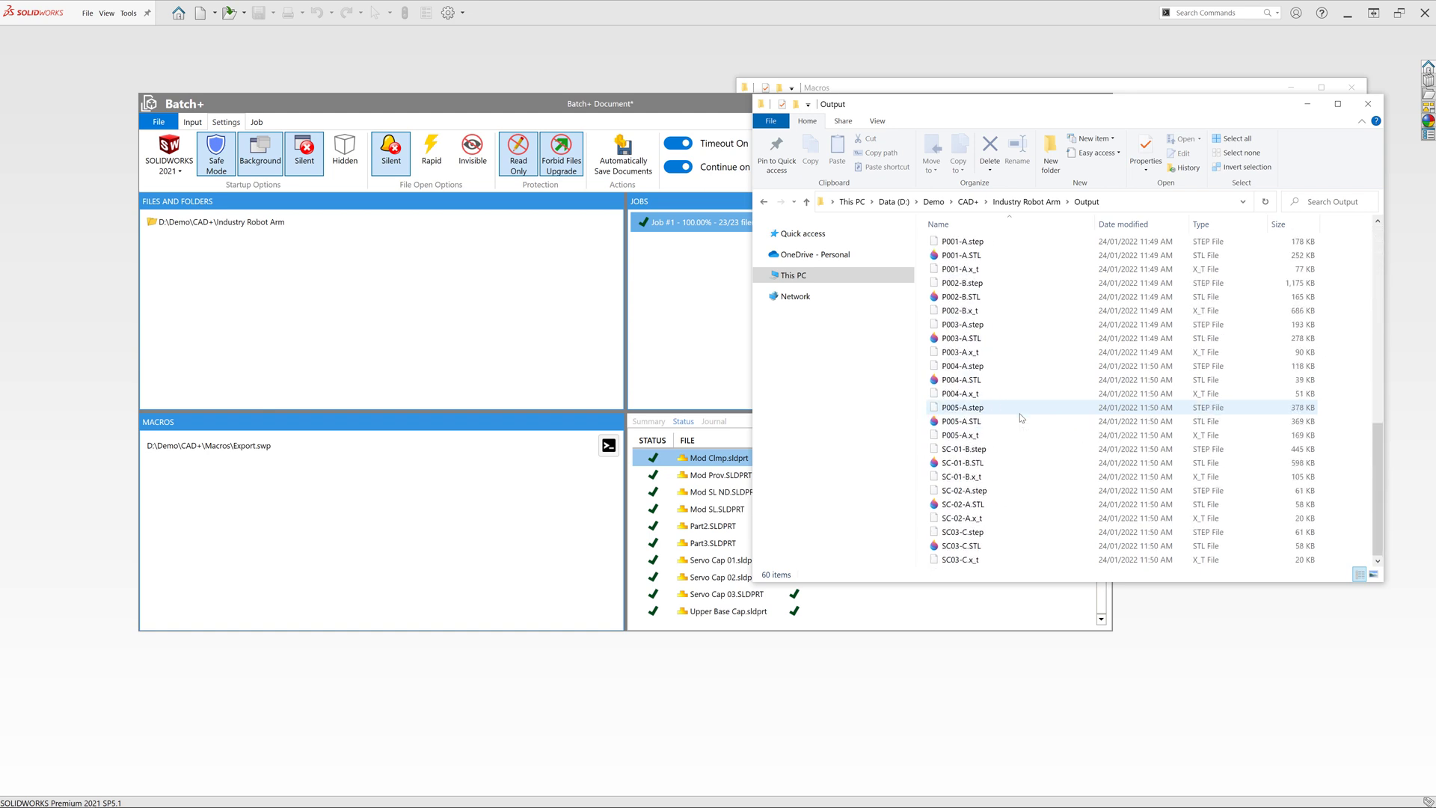